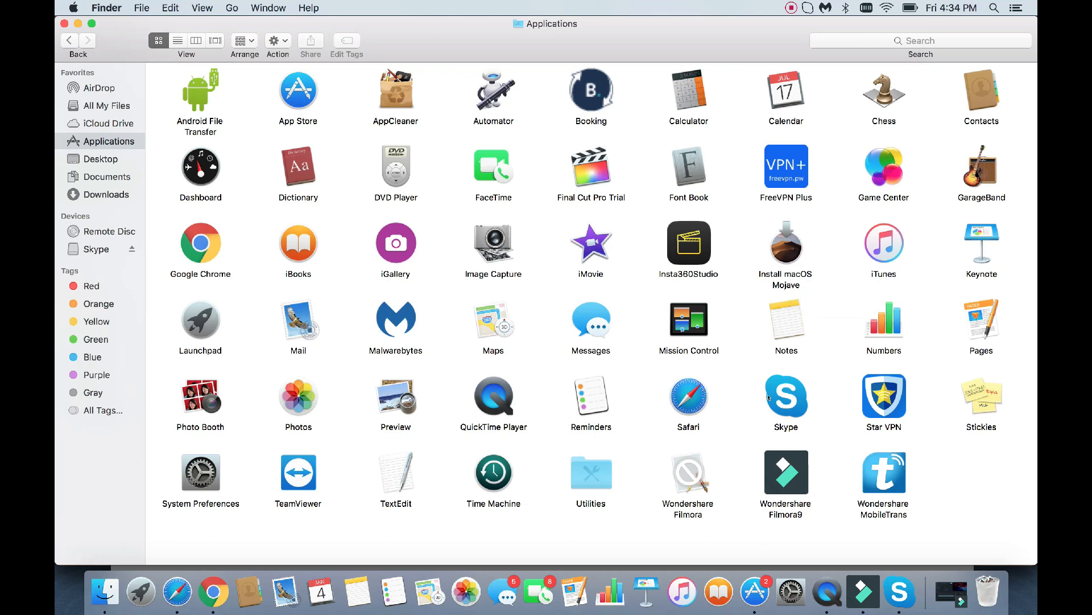
Look over the Skype, Wondershare MobileTrans and Final Cut Pro Trial apps in Applications.
left_click(786, 397)
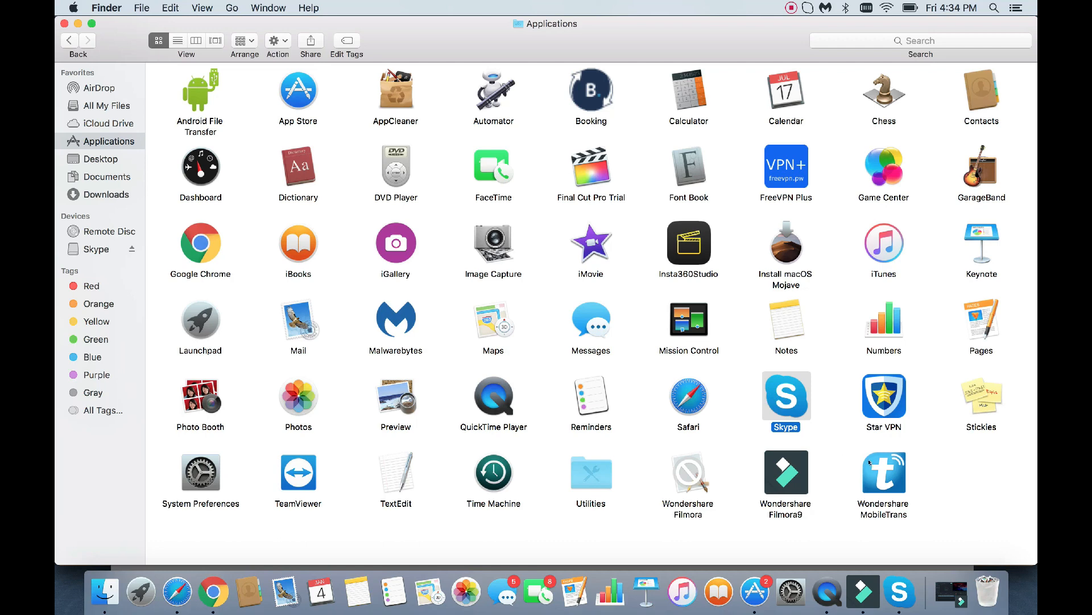
left_click(883, 473)
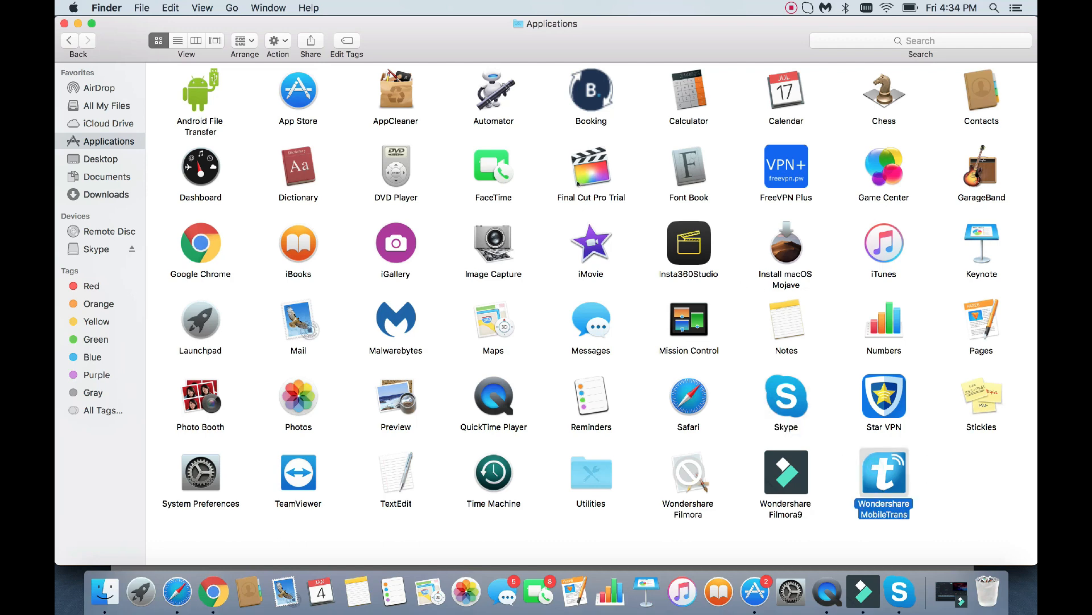
left_click(592, 167)
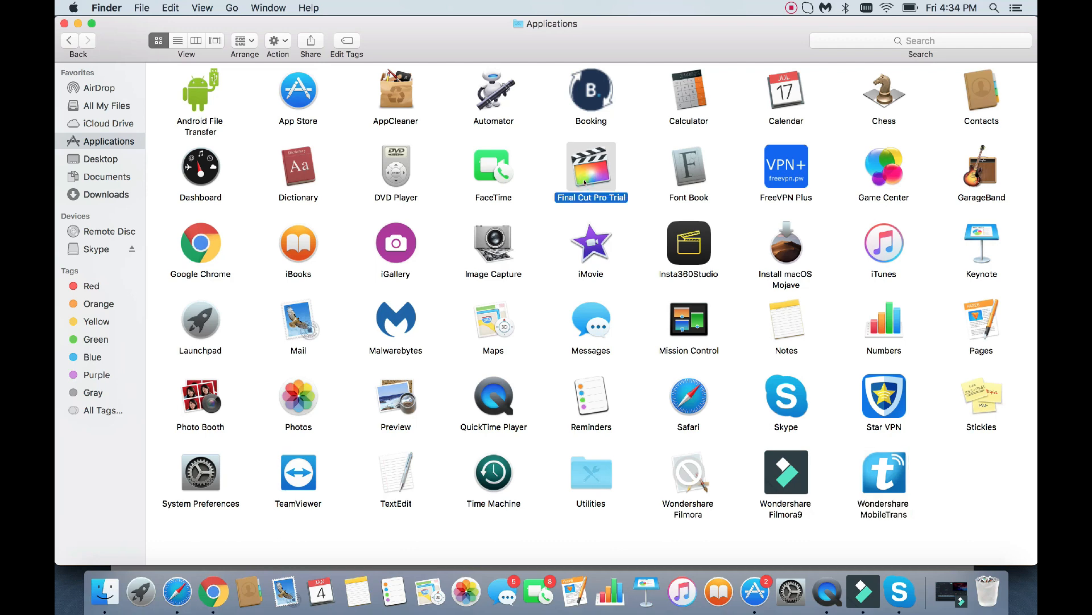
mouse_move(643, 309)
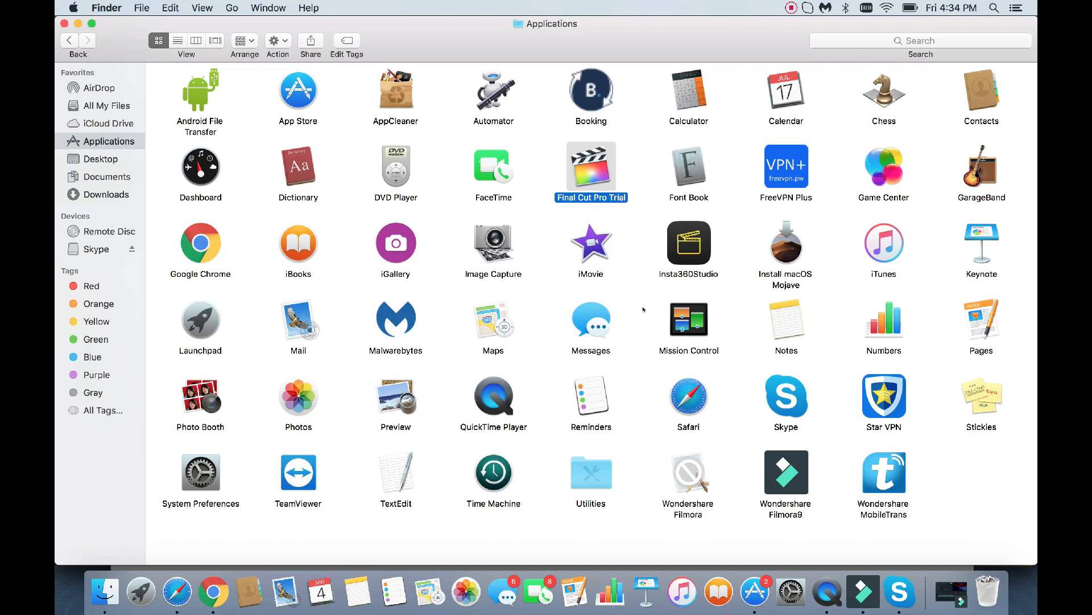
mouse_move(690, 395)
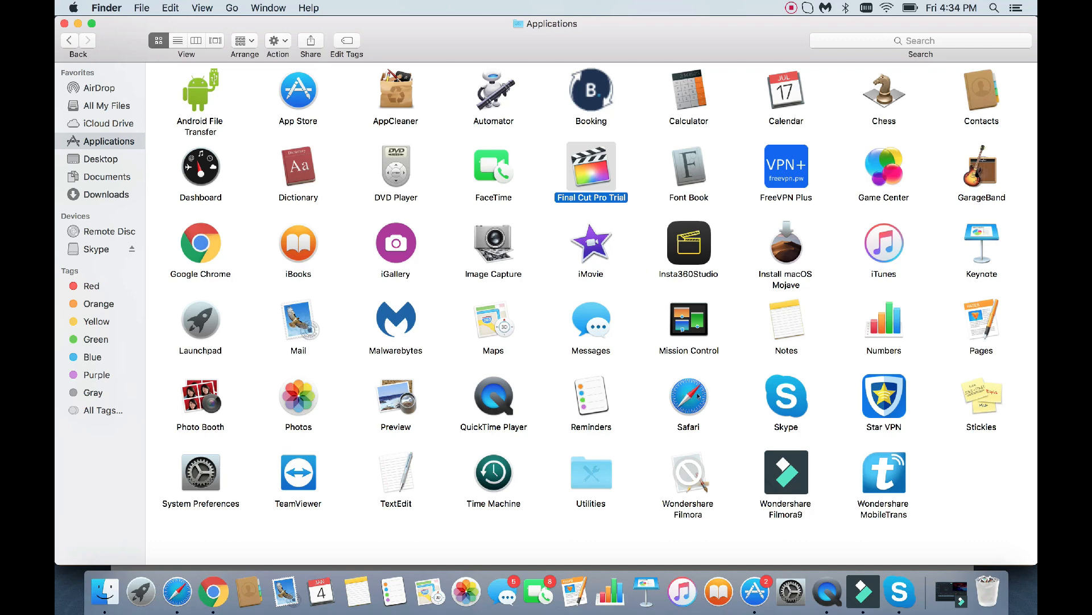
left_click(786, 396)
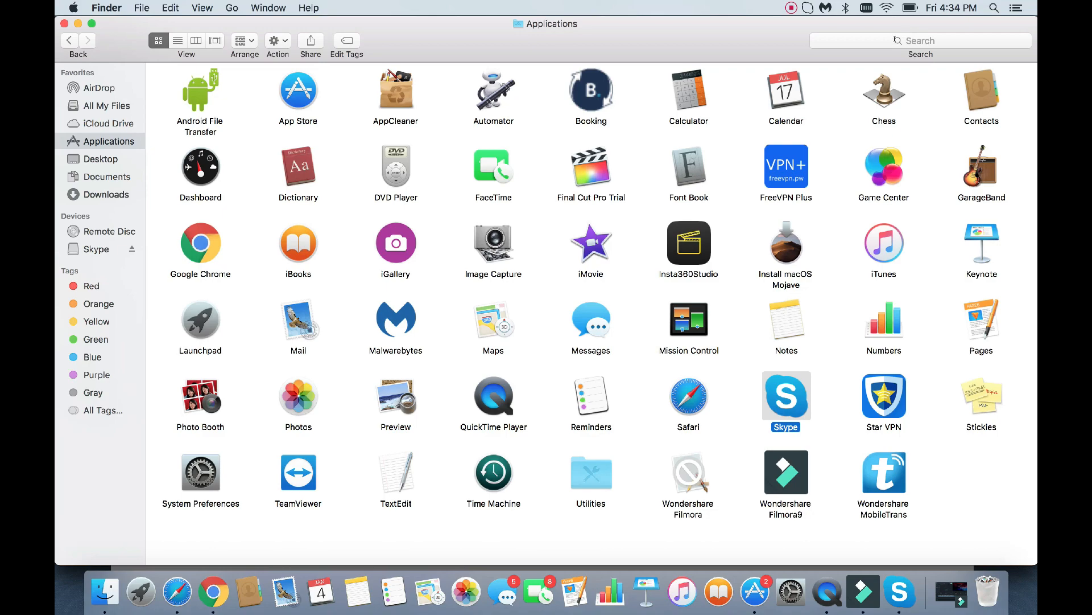
Search This Mac for 'skype' and add a second search rule row.
type("skype")
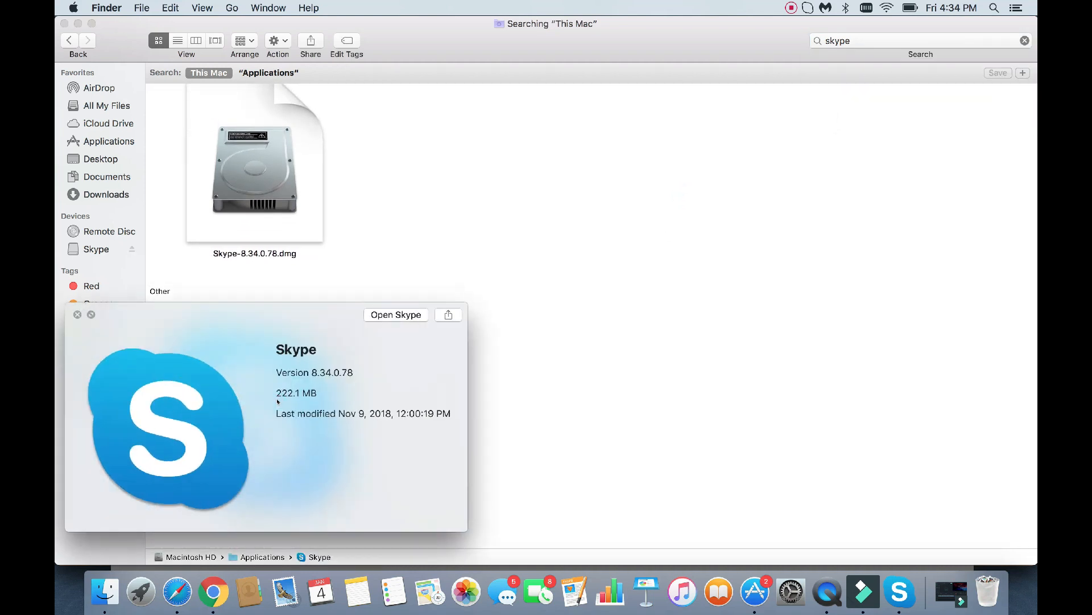
left_click(78, 314)
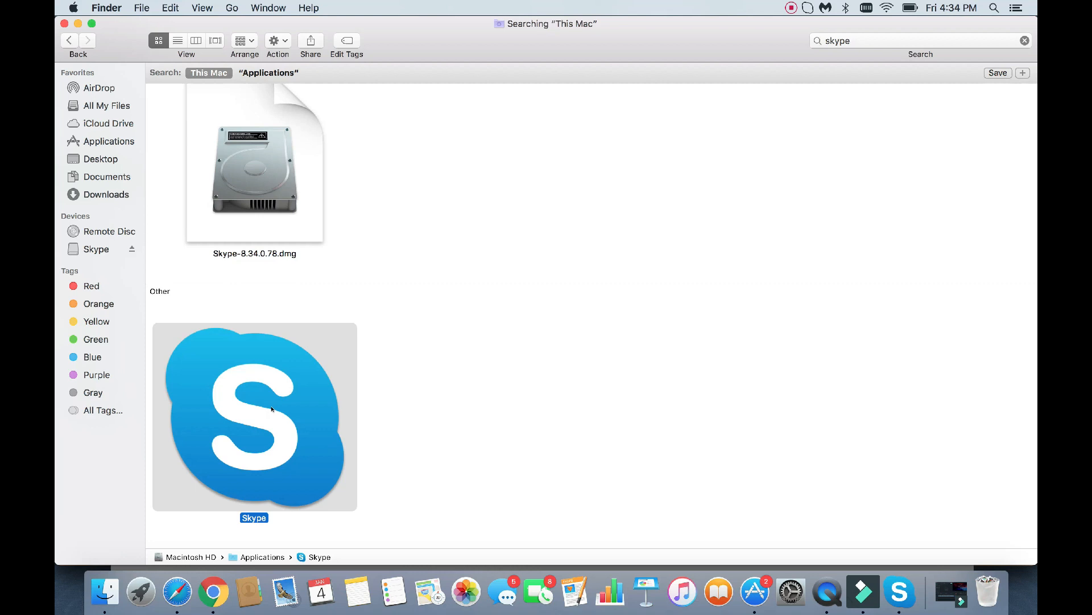
mouse_move(555, 405)
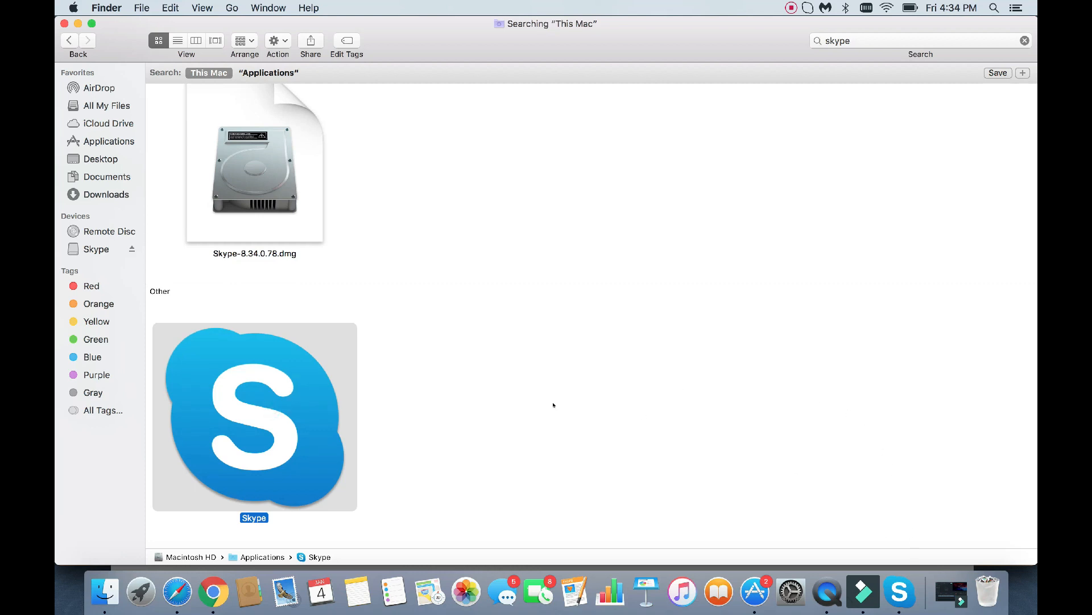
mouse_move(521, 387)
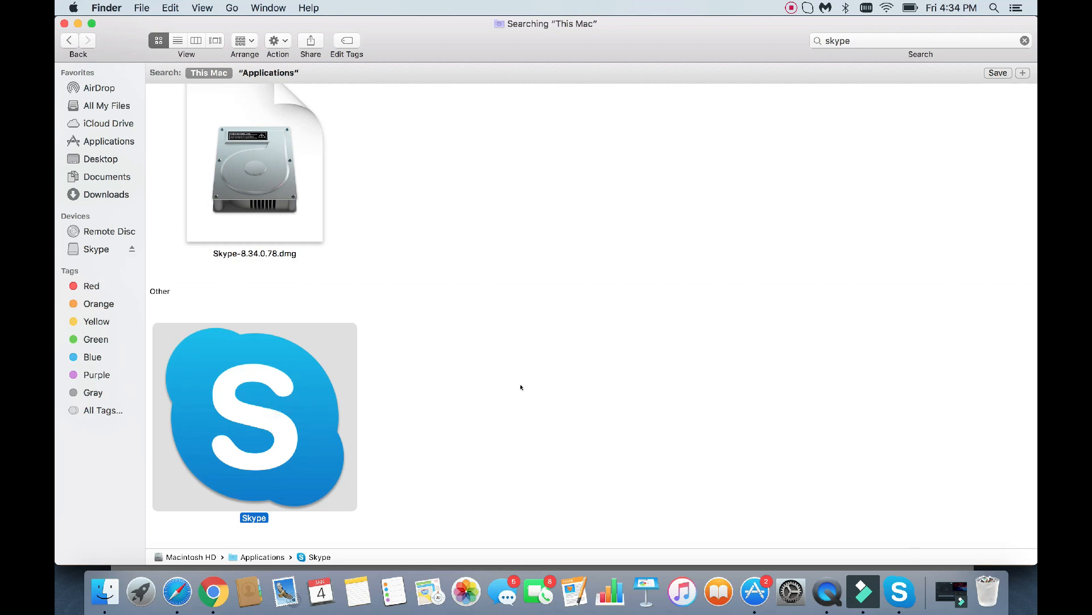
left_click(520, 387)
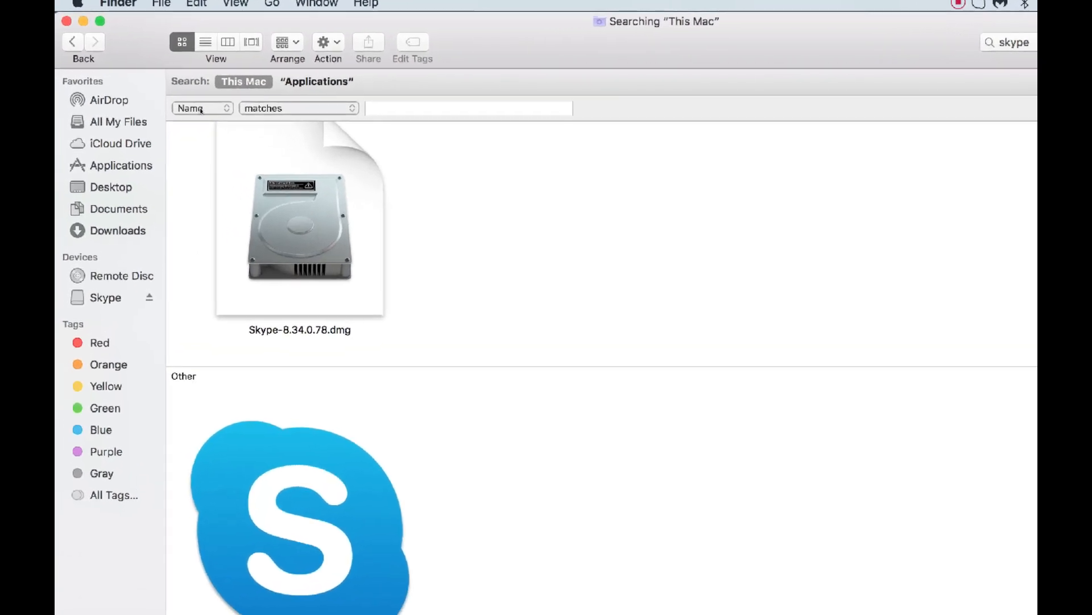
Set the new rule to 'System files are included' so hidden Skype items appear.
left_click(200, 108)
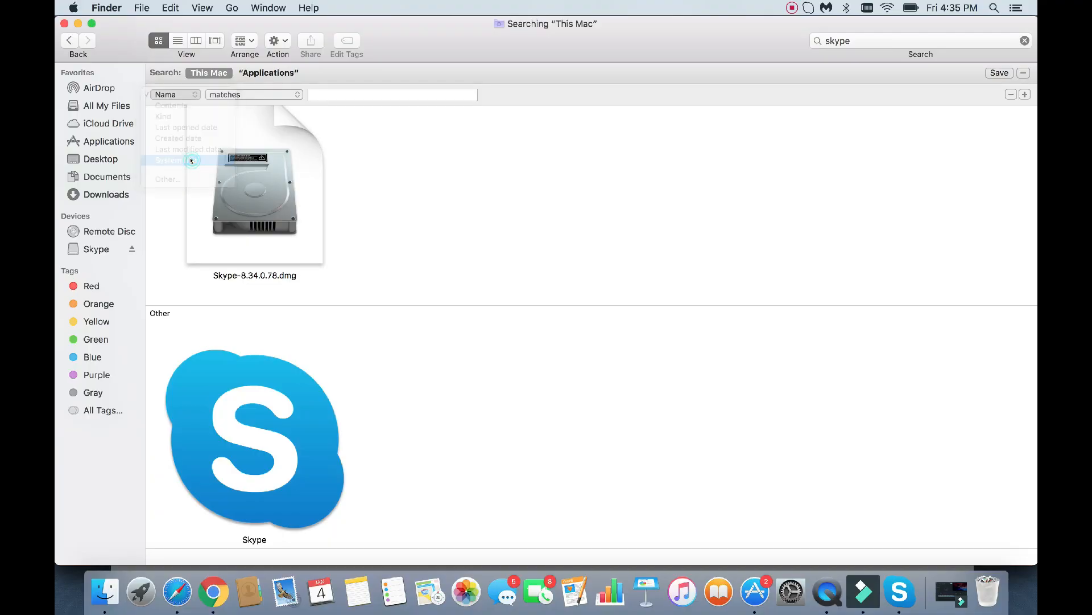
left_click(166, 159)
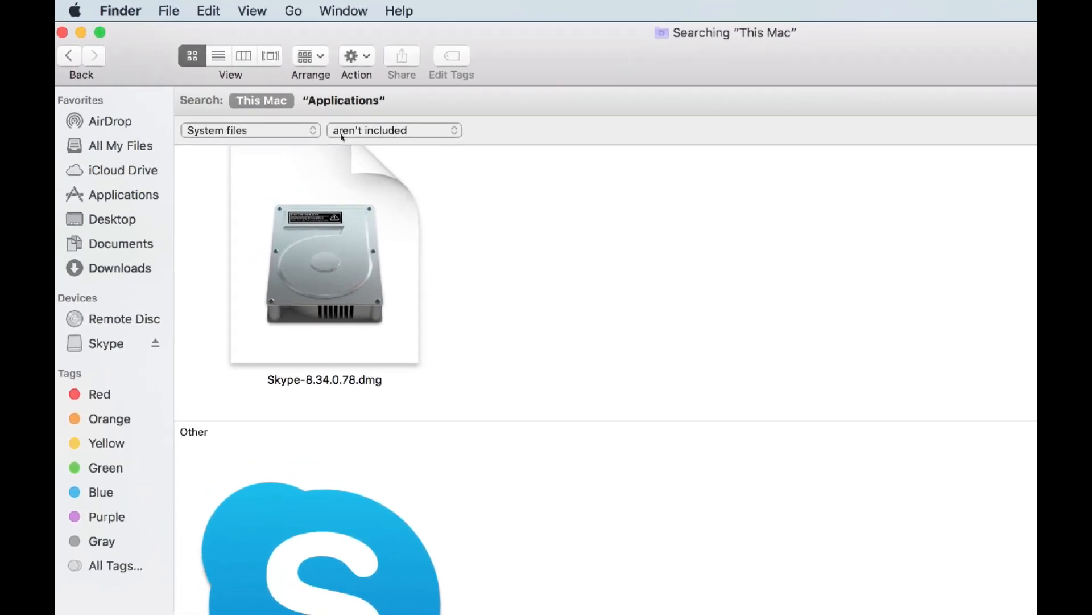
left_click(393, 130)
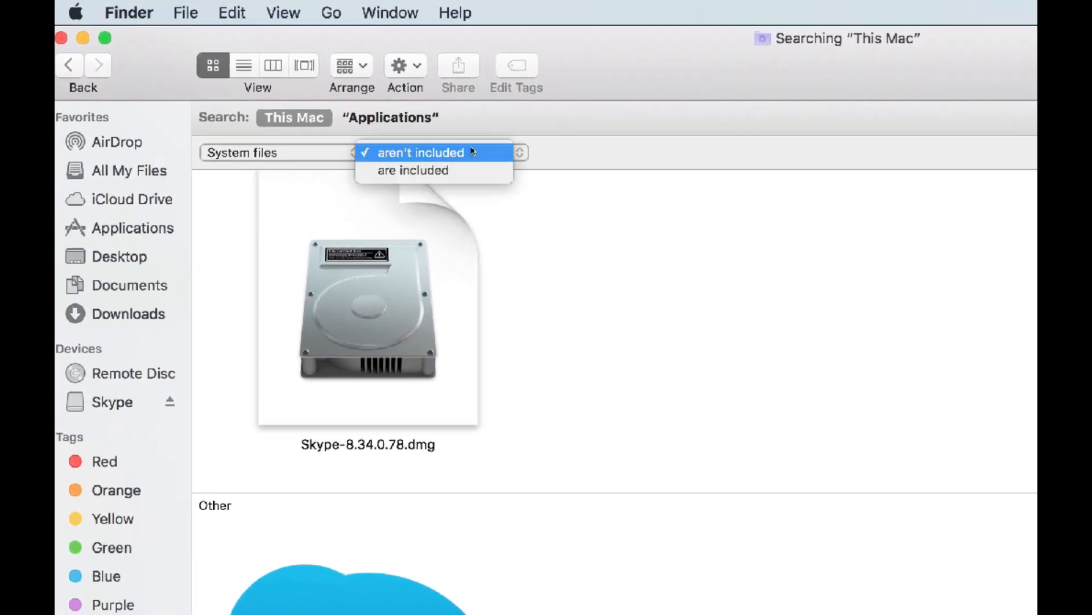
left_click(412, 170)
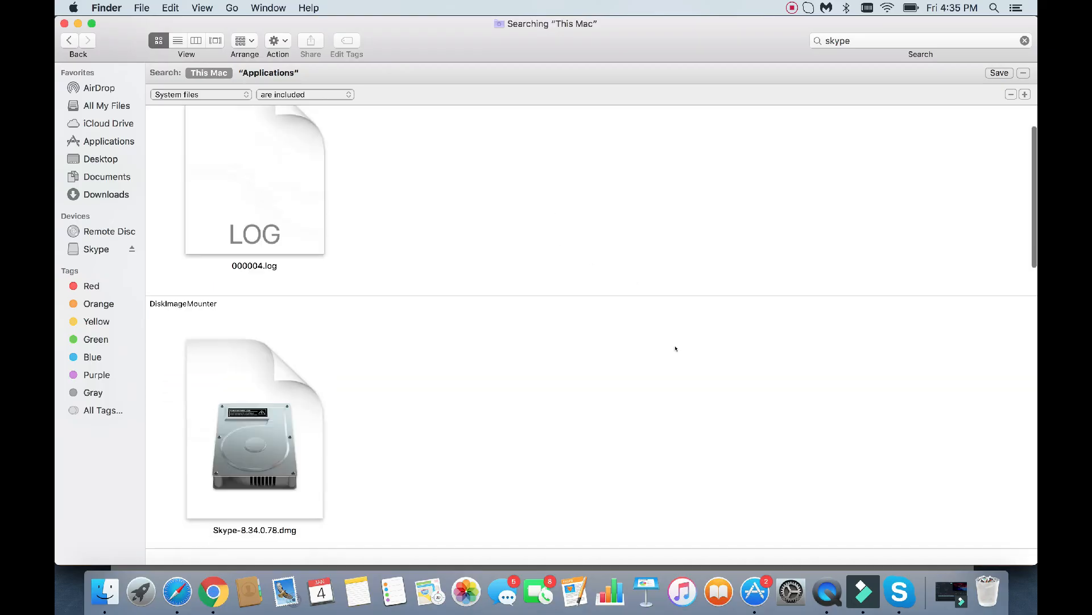
Browse through all the skype-related results and dismiss the 'skype - Google Search' preview.
scroll("down", 3)
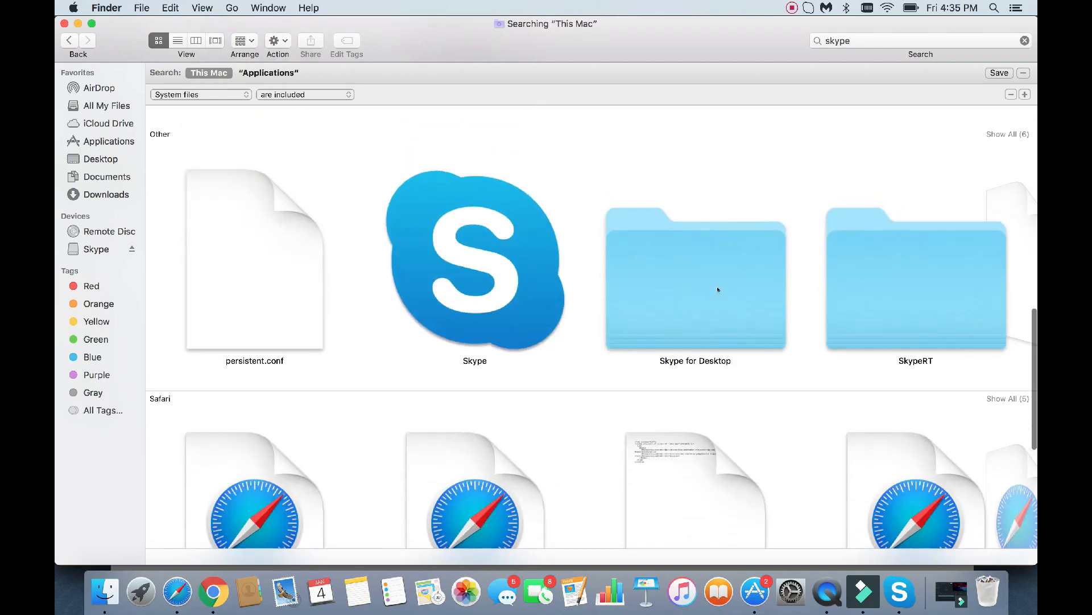
scroll("down", 3)
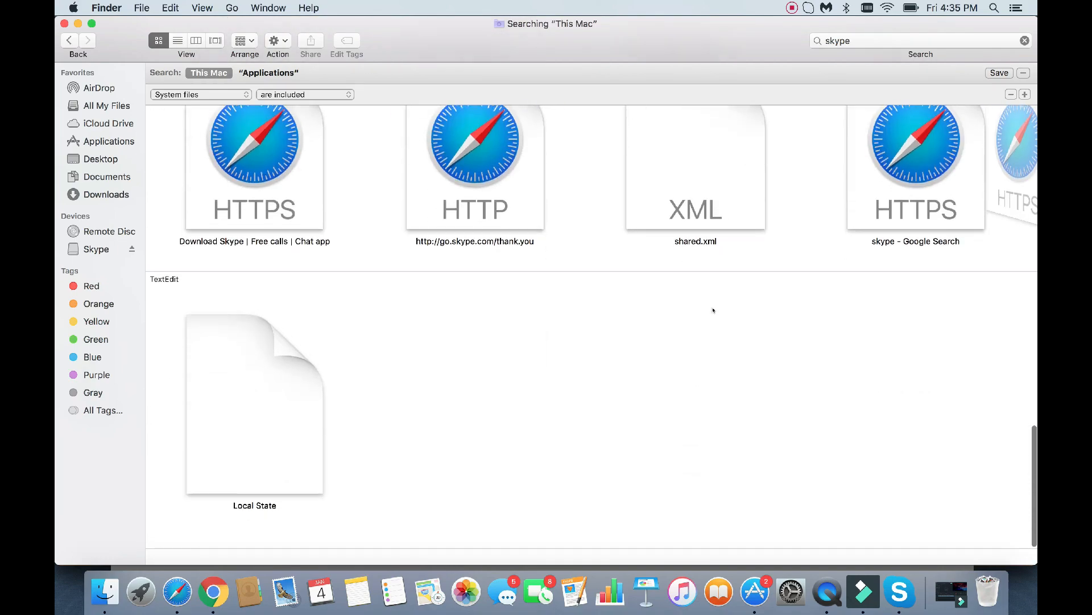
scroll("down", 3)
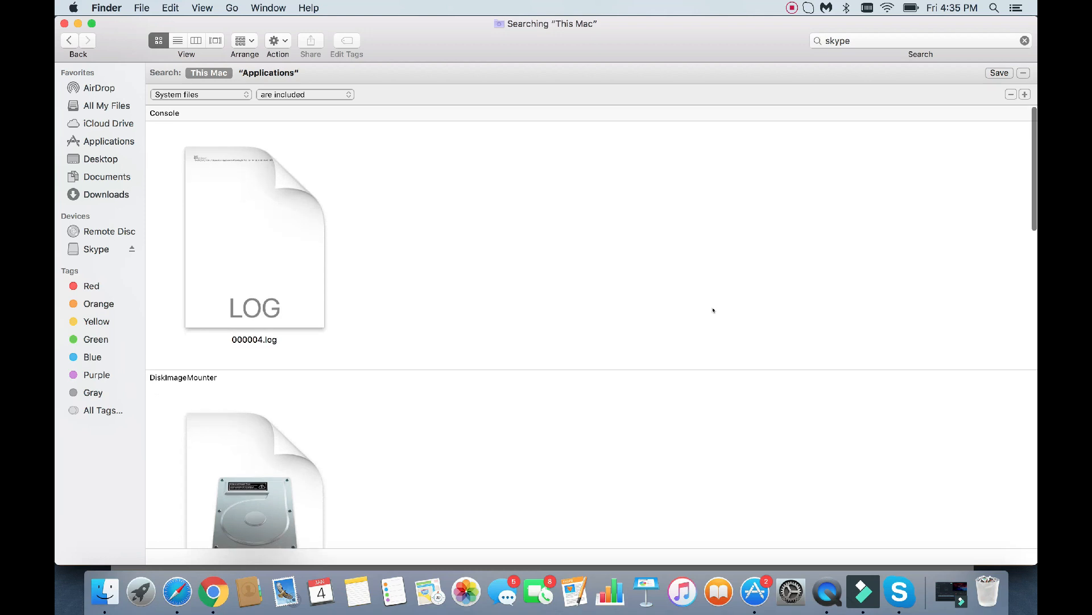
mouse_move(373, 280)
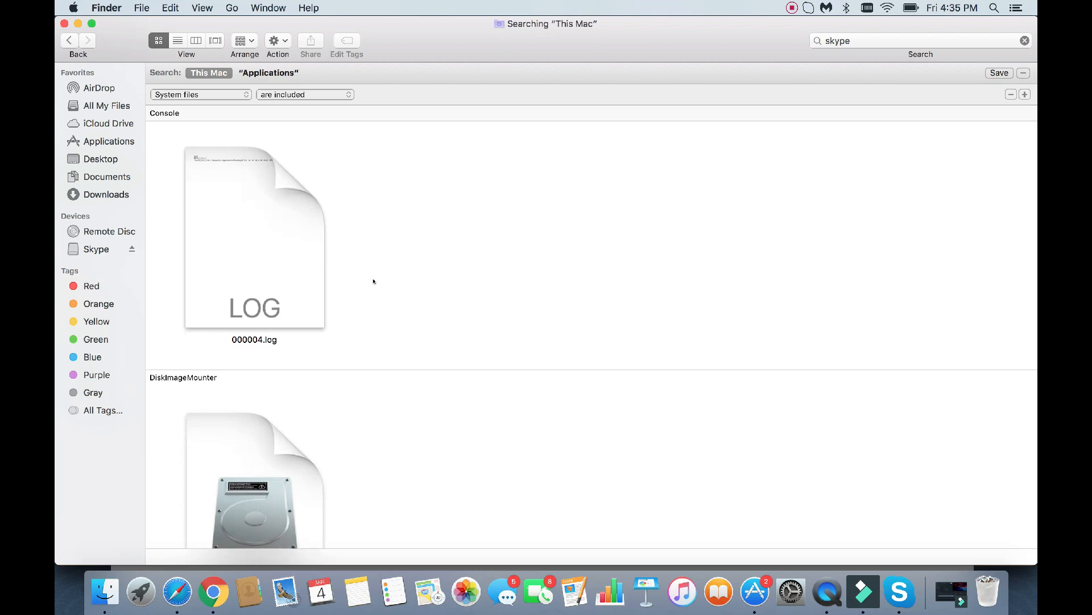
mouse_move(154, 192)
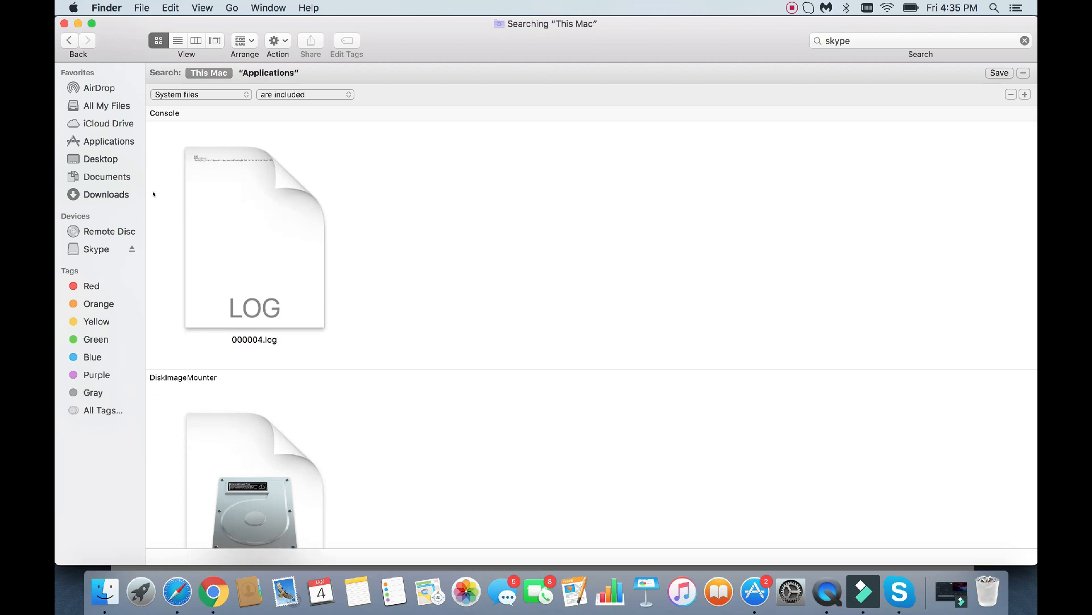
scroll("down", 3)
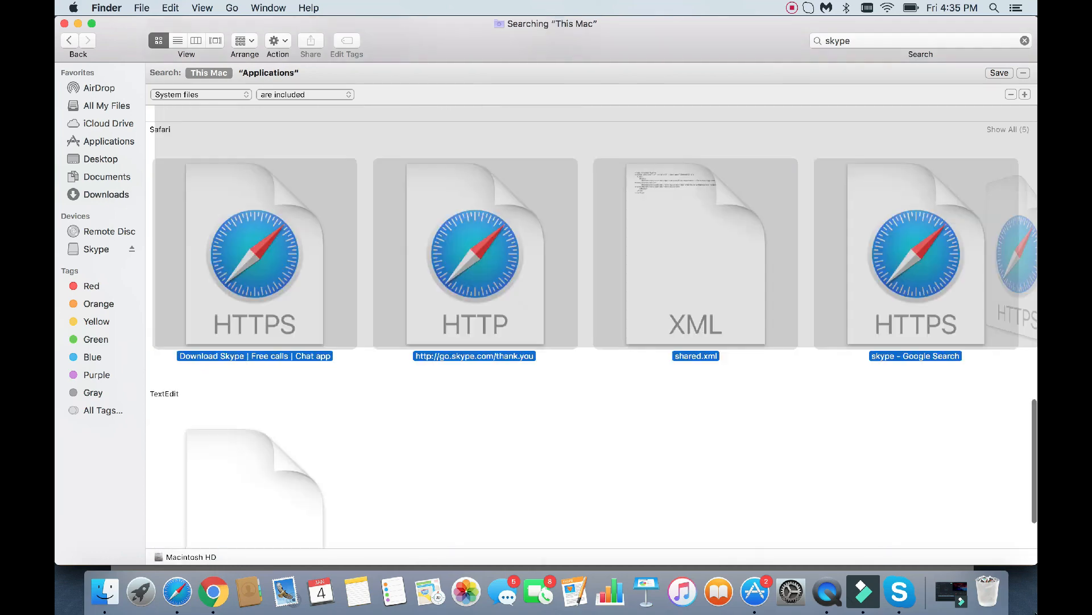
scroll("down", 3)
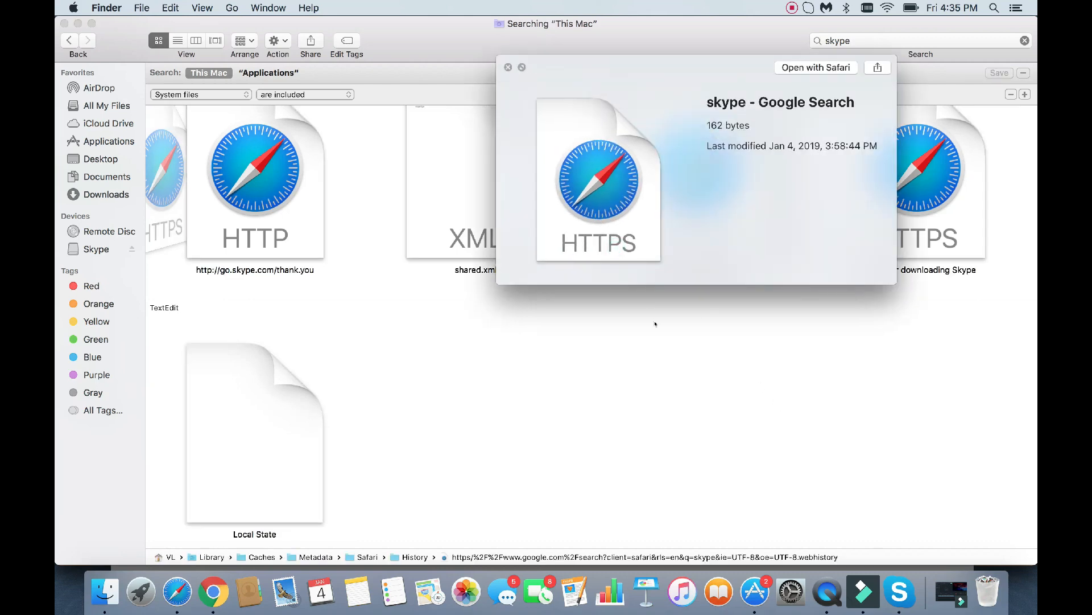
left_click(511, 67)
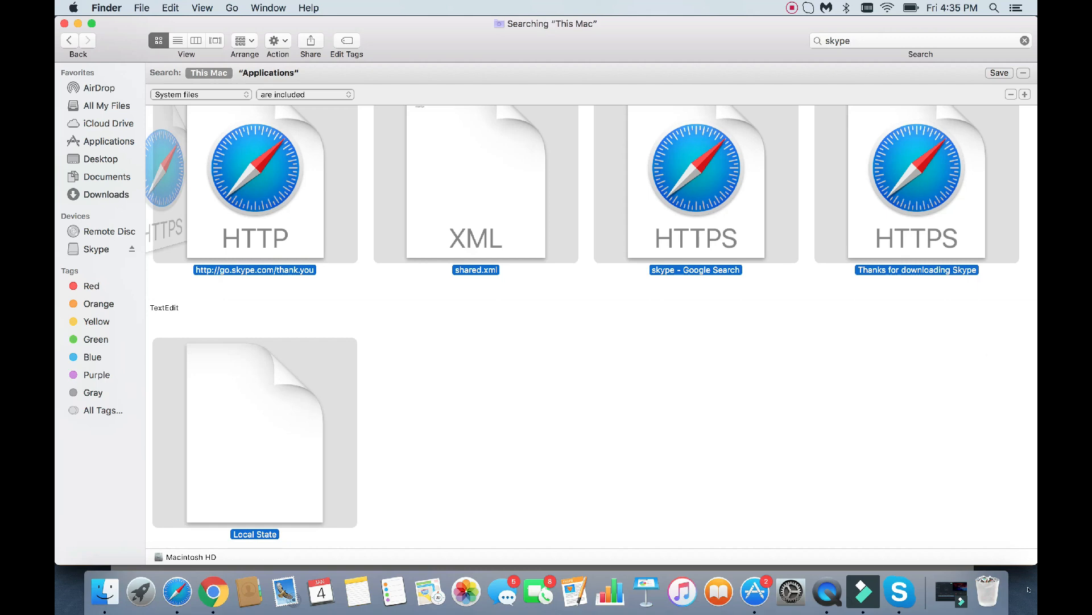
mouse_move(776, 209)
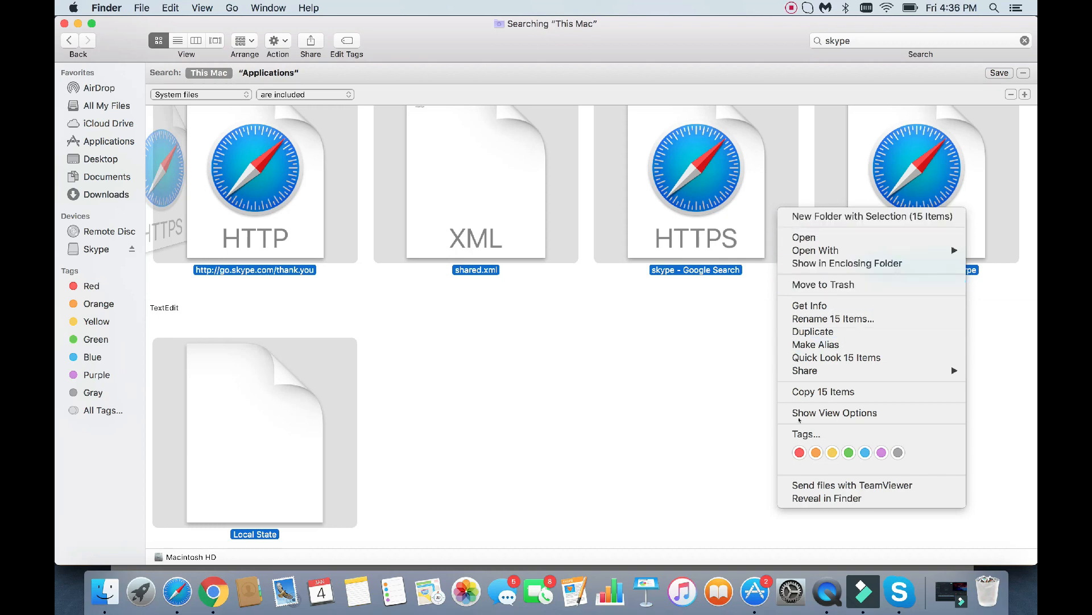
mouse_move(841, 284)
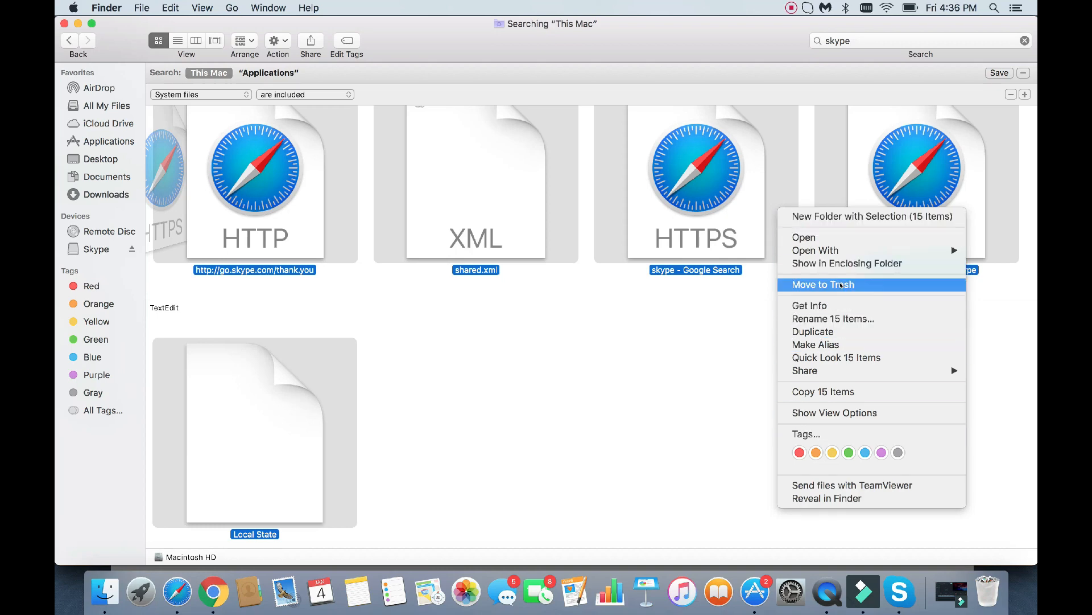
Move the 15 gathered Skype files to Trash, approving with the admin password.
left_click(824, 285)
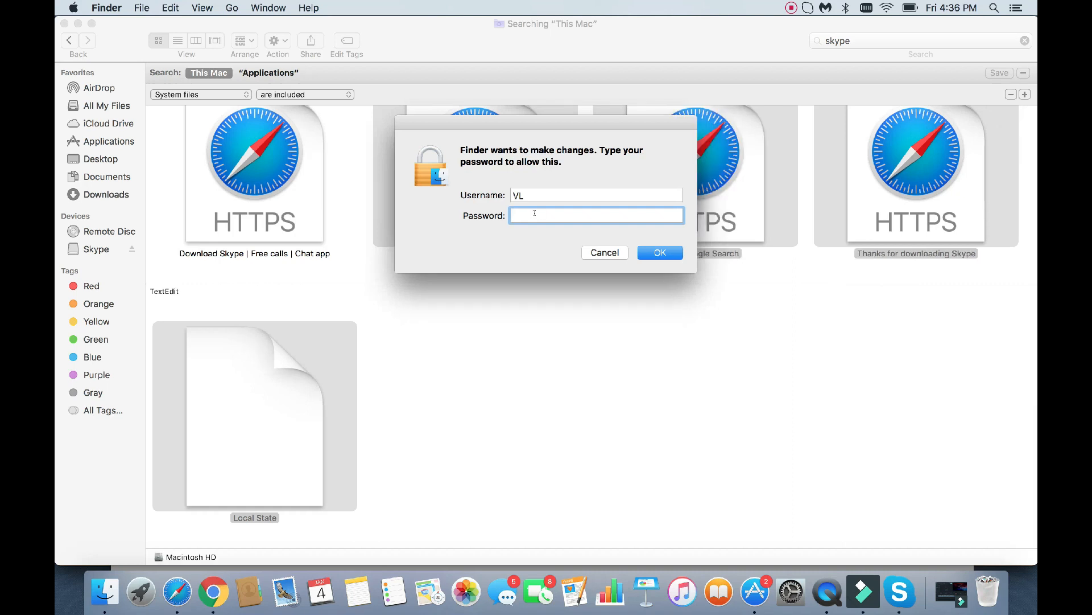
type("••••••")
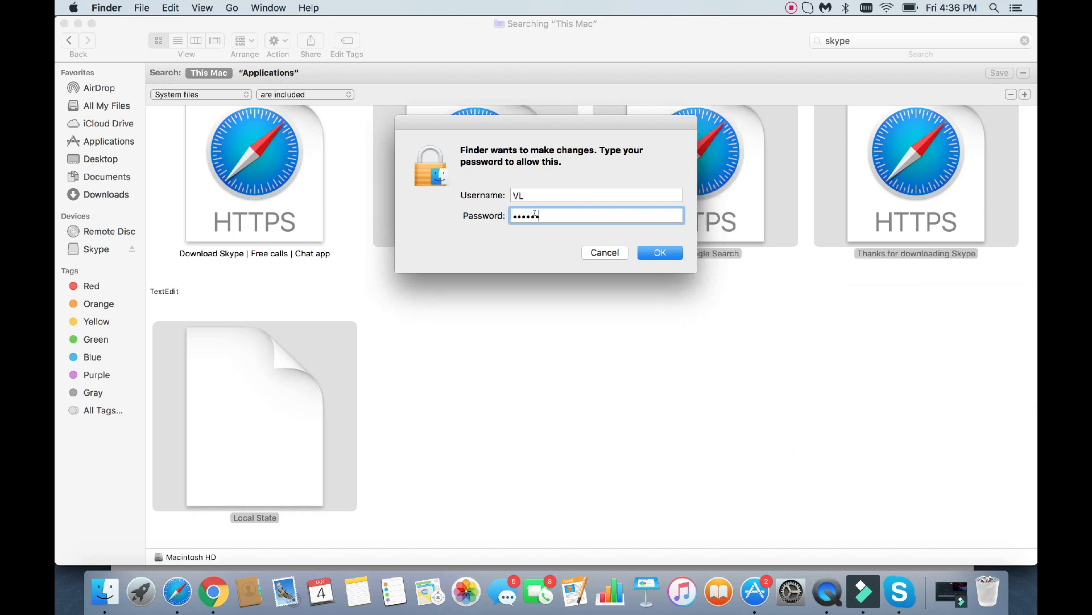
left_click(660, 252)
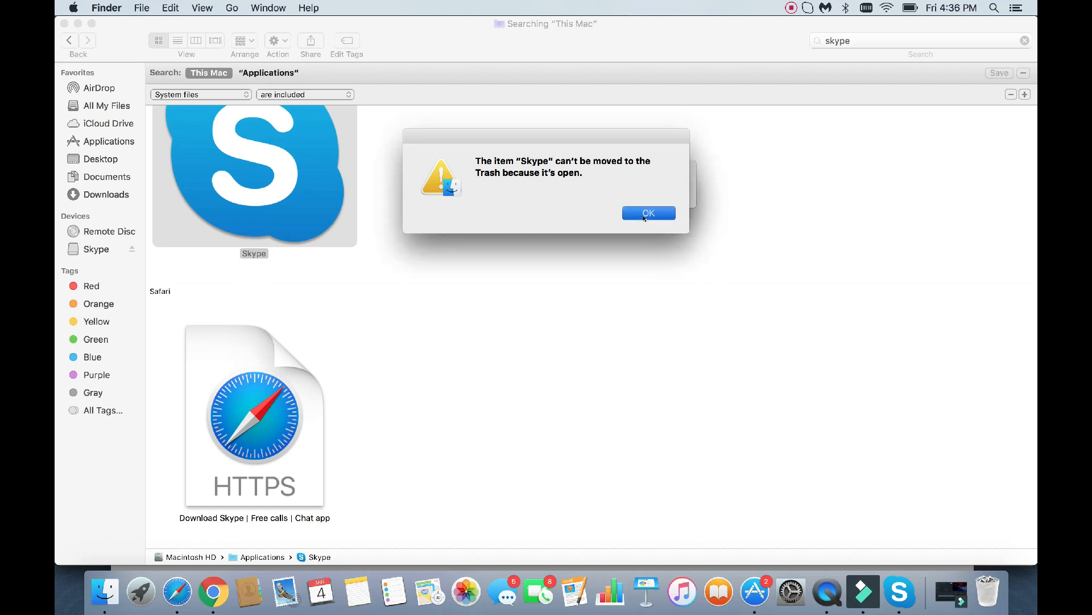
Quit the running Skype app and send the three remaining Skype items to the Trash.
left_click(649, 213)
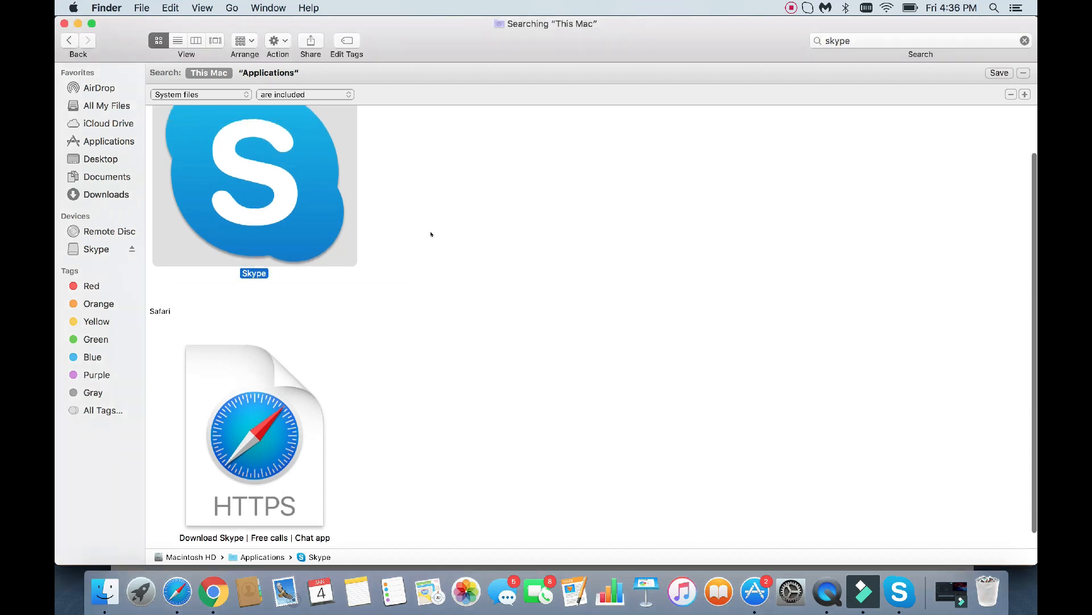
mouse_move(899, 594)
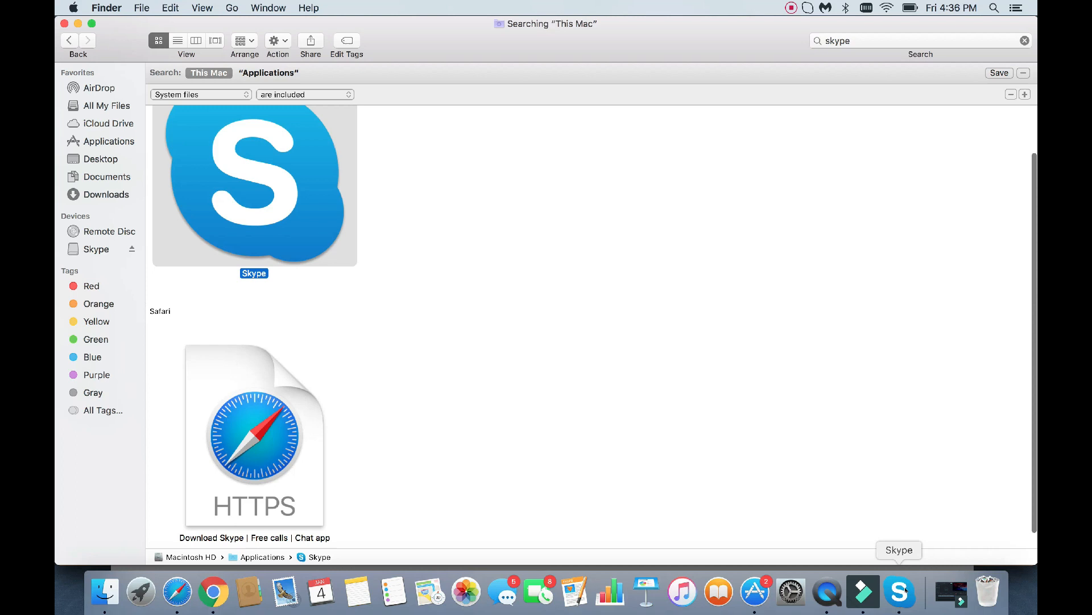
right_click(899, 593)
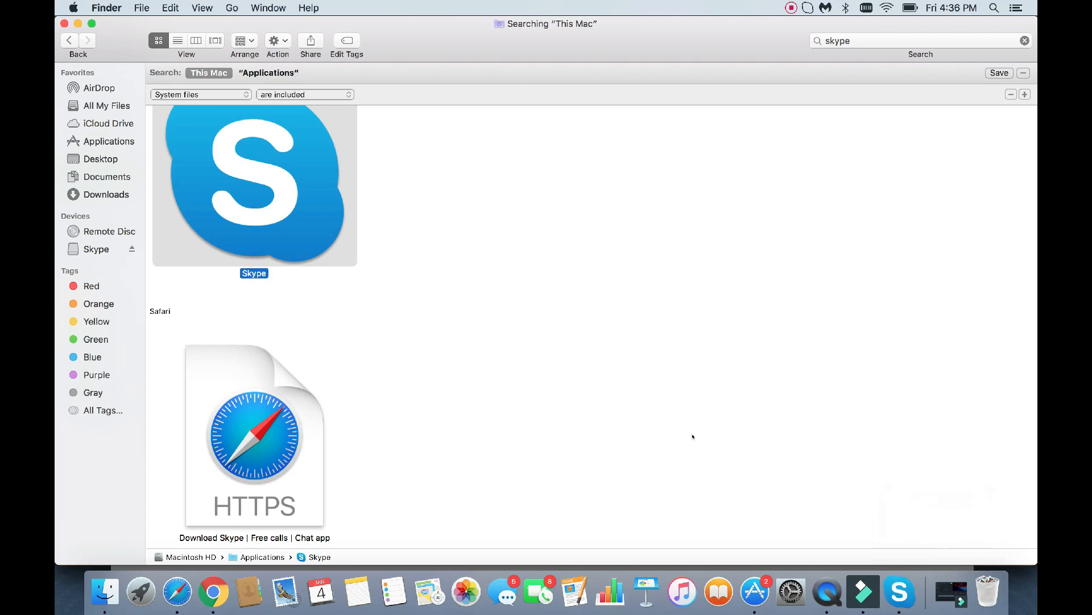
scroll("down", 3)
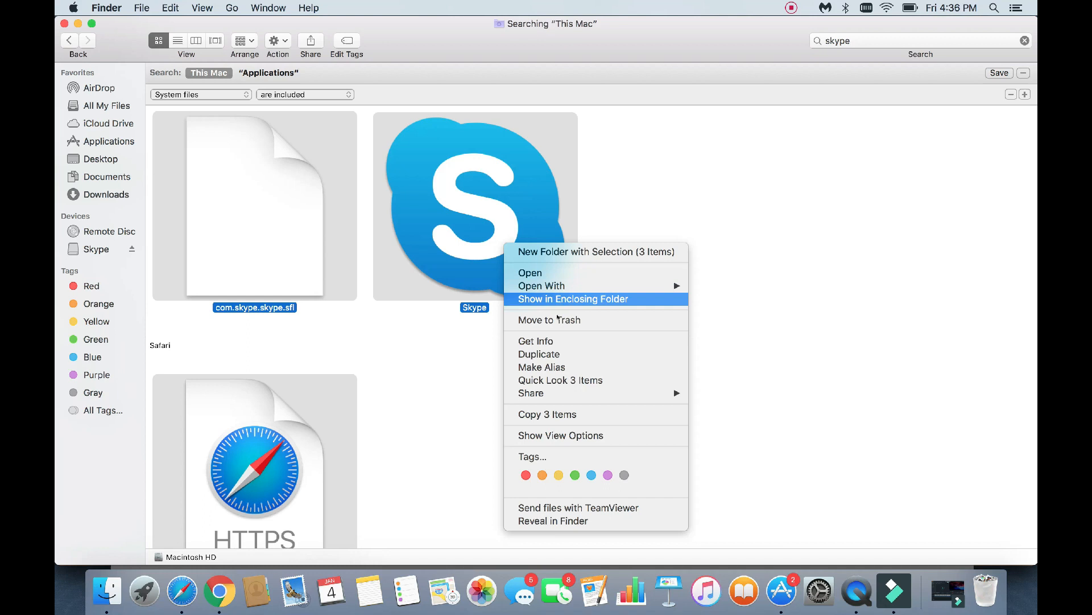
left_click(572, 298)
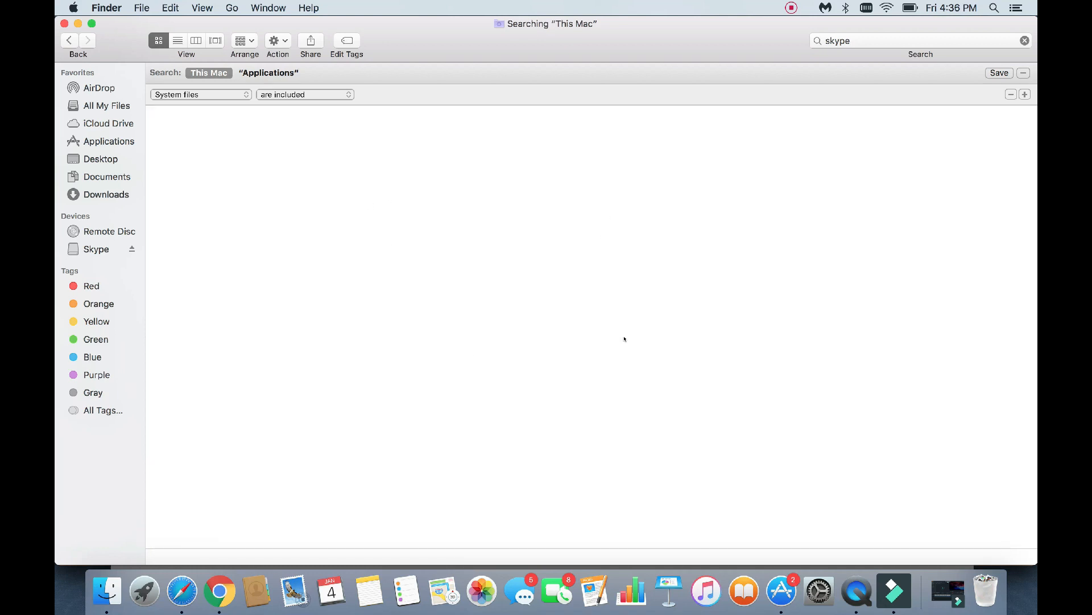
mouse_move(988, 586)
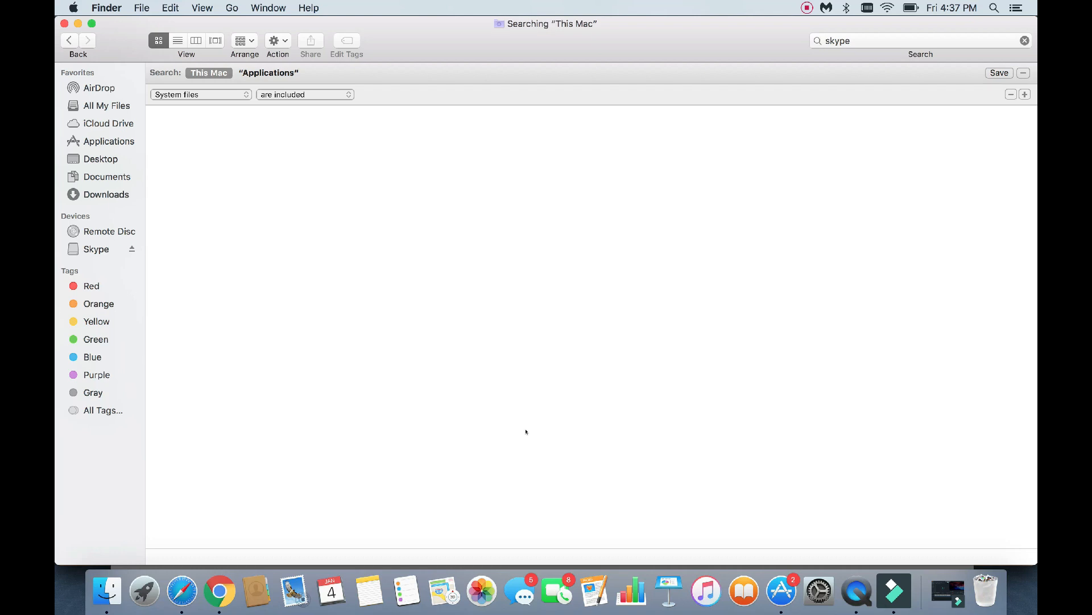
mouse_move(322, 164)
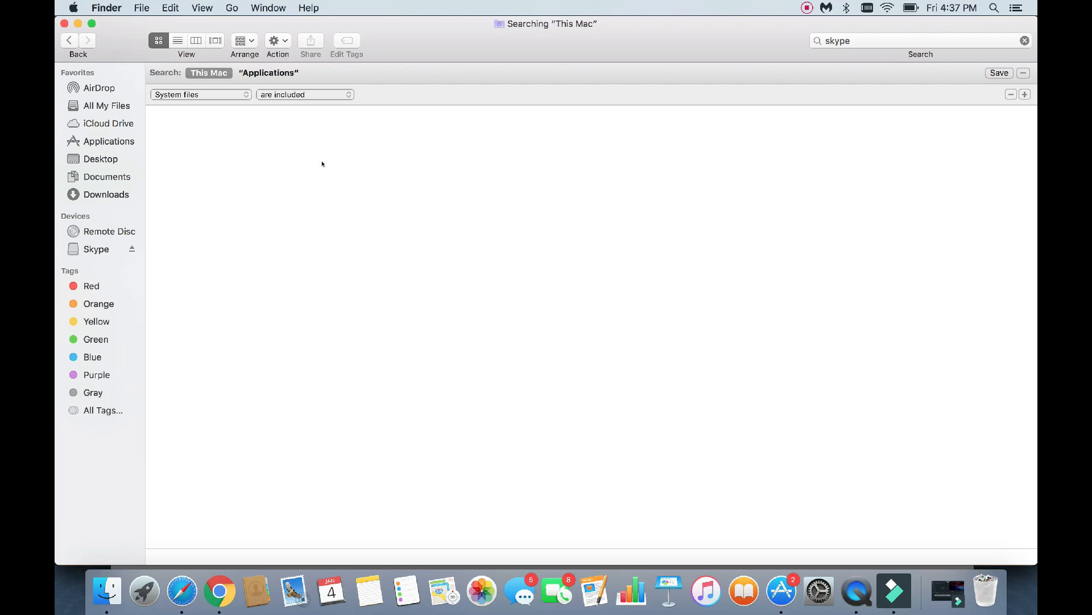
mouse_move(196, 146)
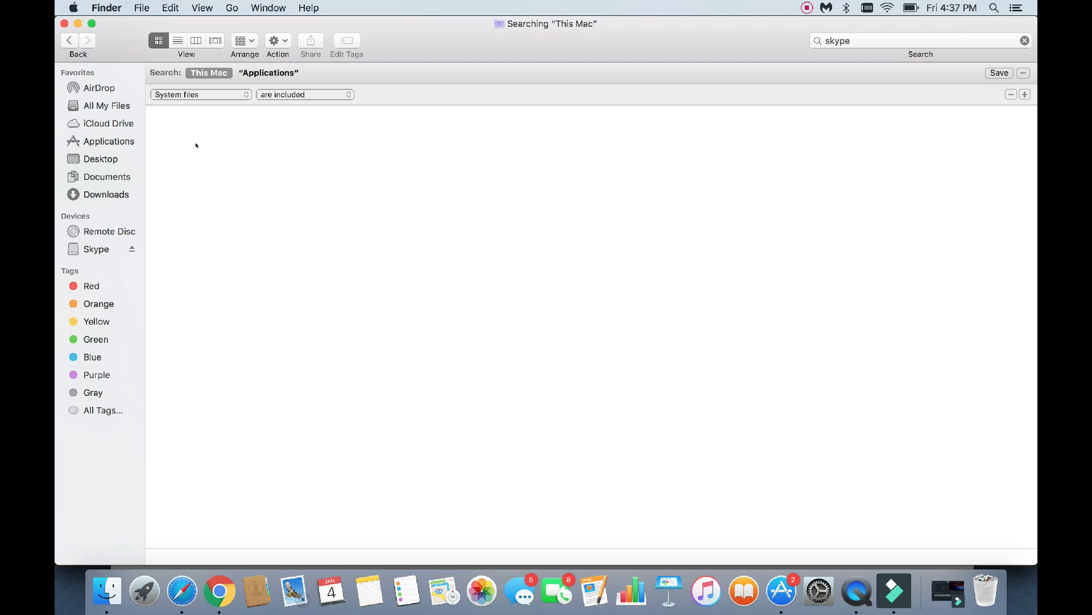
In Applications, search for 'wondershare mobiletrans' and trash its results including system files.
left_click(109, 141)
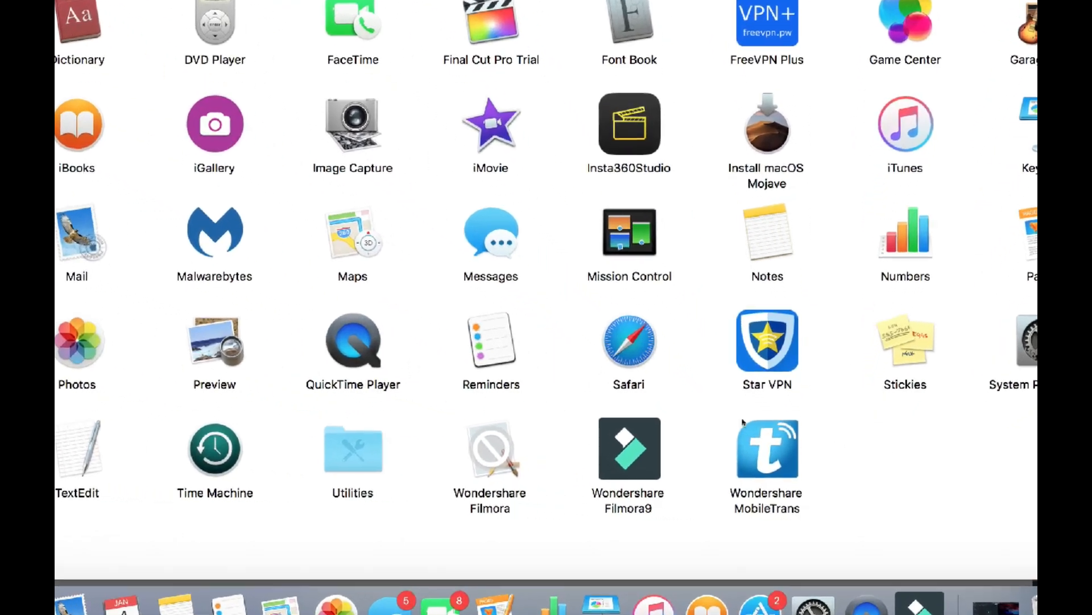
left_click(767, 449)
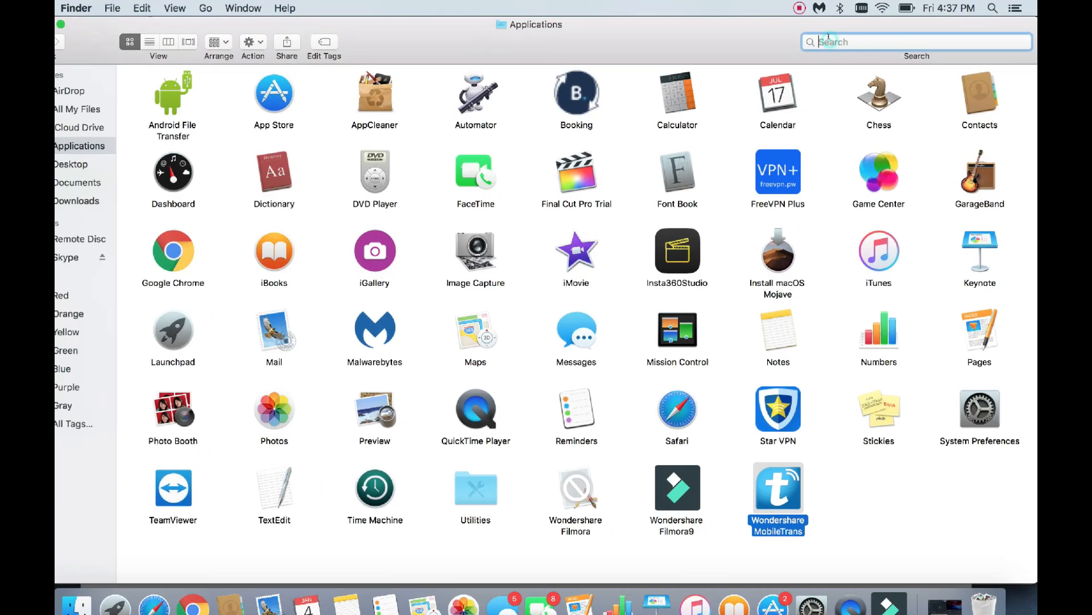
type("wondershare mobile")
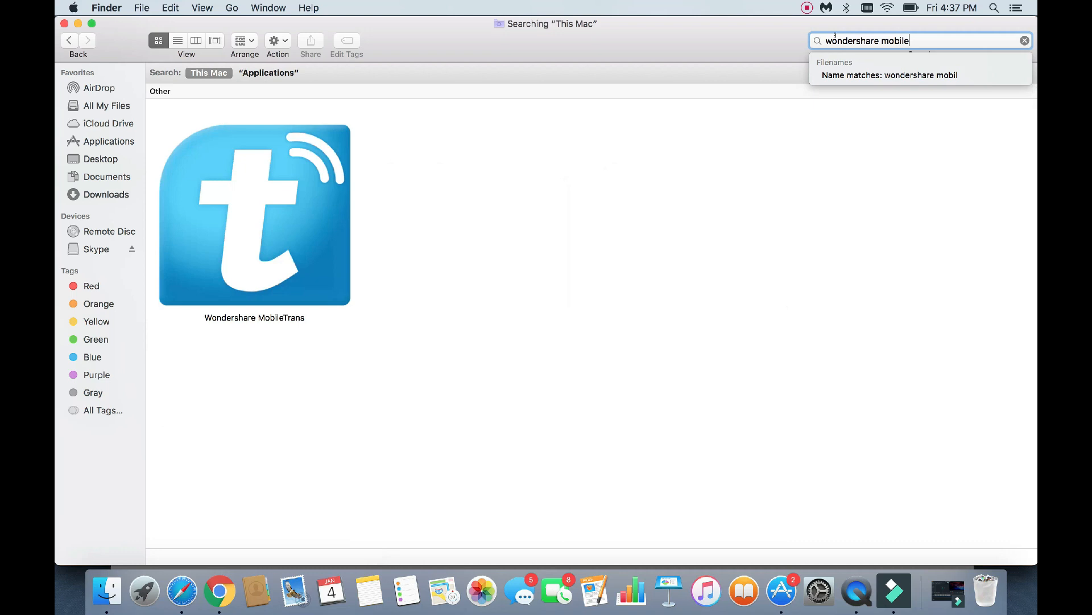
type("trans")
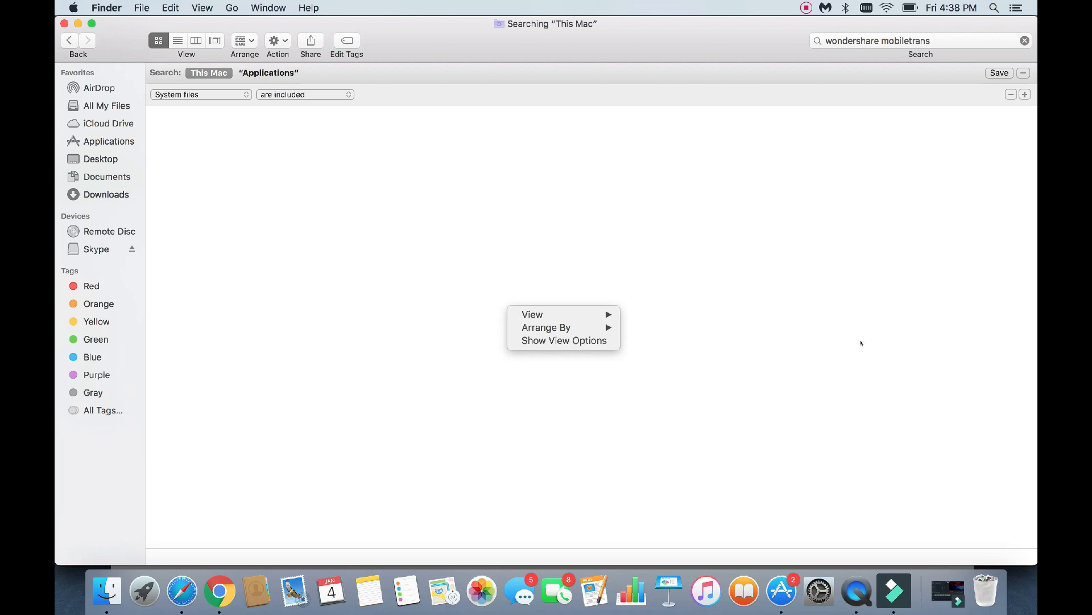
Empty the Trash from the Dock to delete the MobileTrans files permanently.
right_click(985, 592)
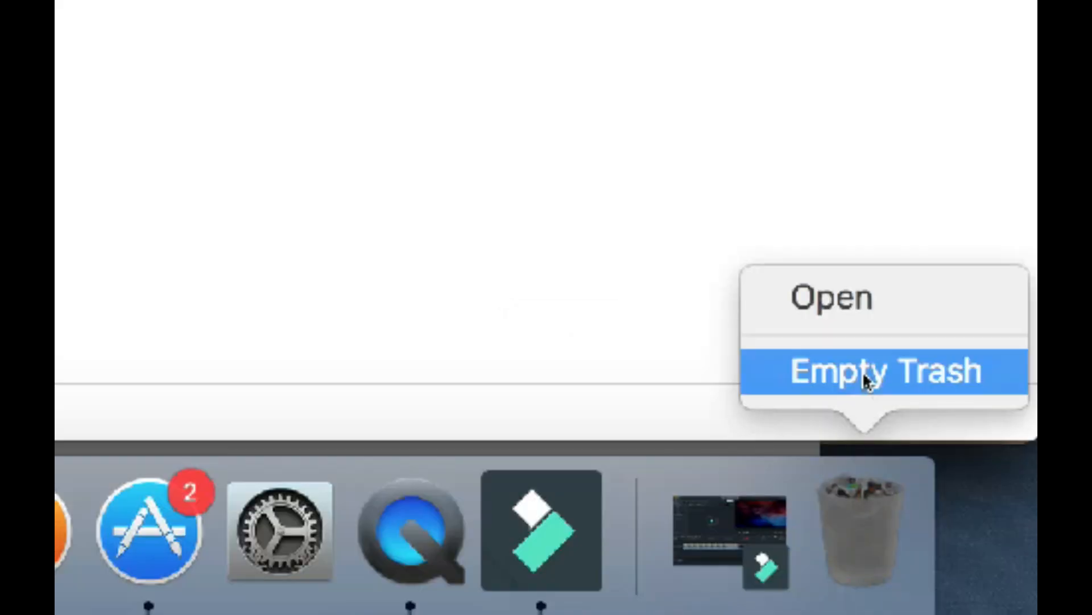
left_click(880, 371)
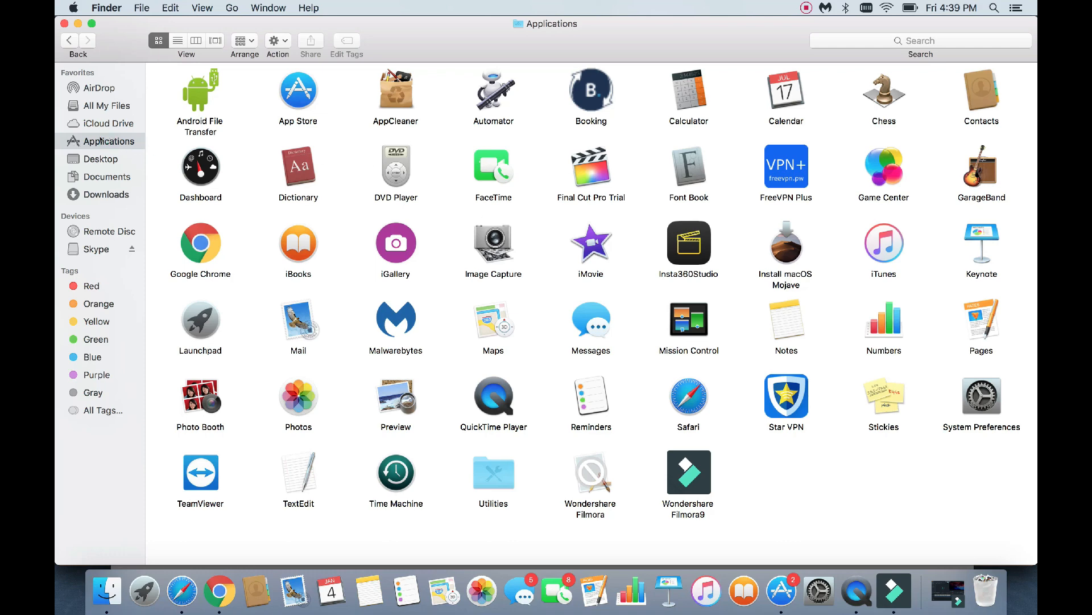
mouse_move(639, 217)
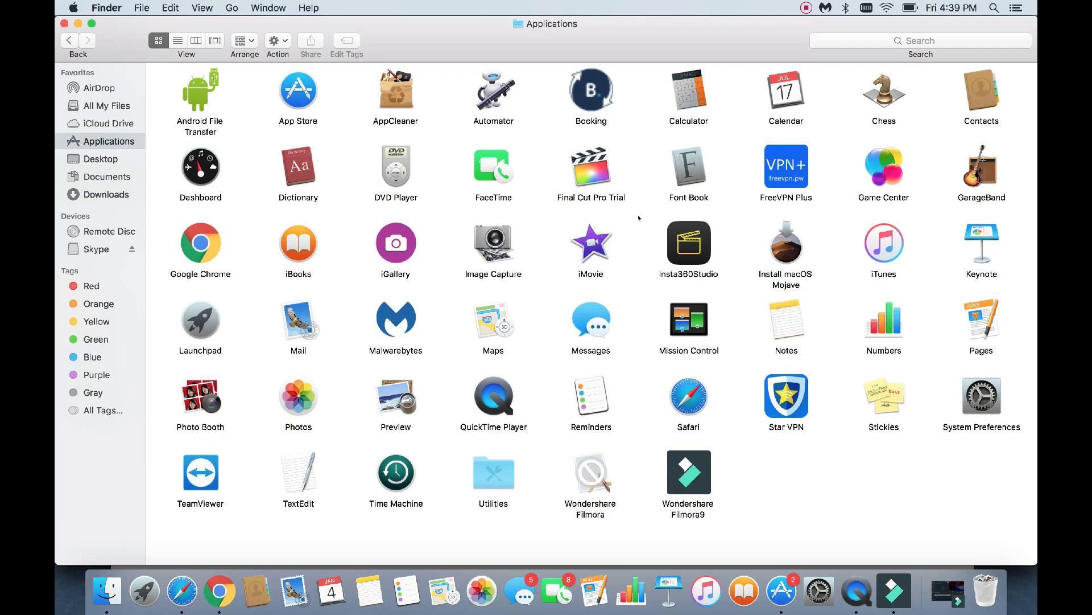
Select Final Cut Pro Trial in Applications and search for 'final cut pro trial'.
left_click(591, 166)
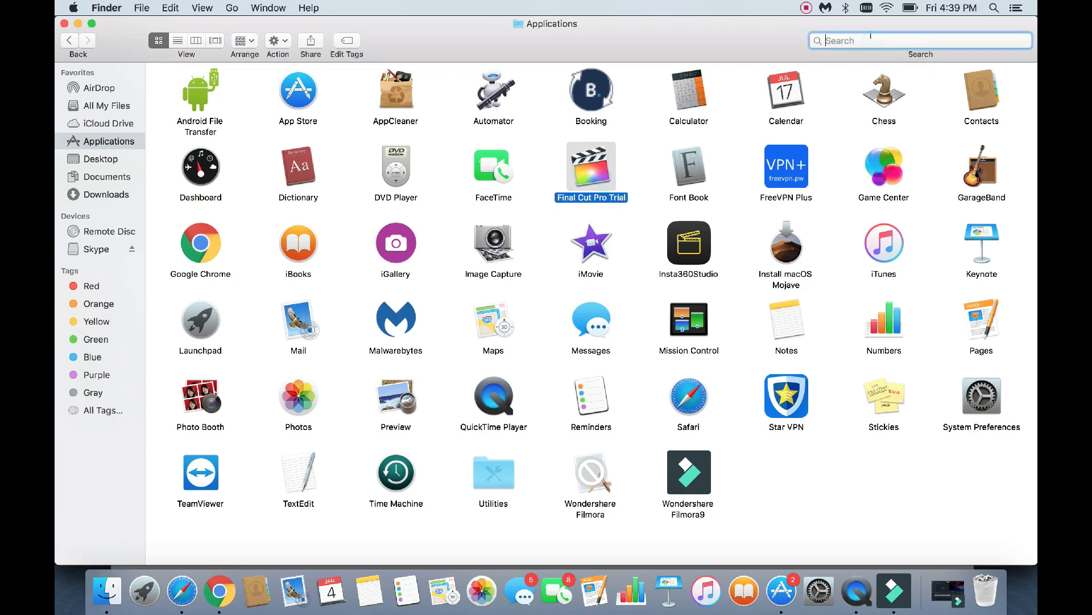
type("final cutr")
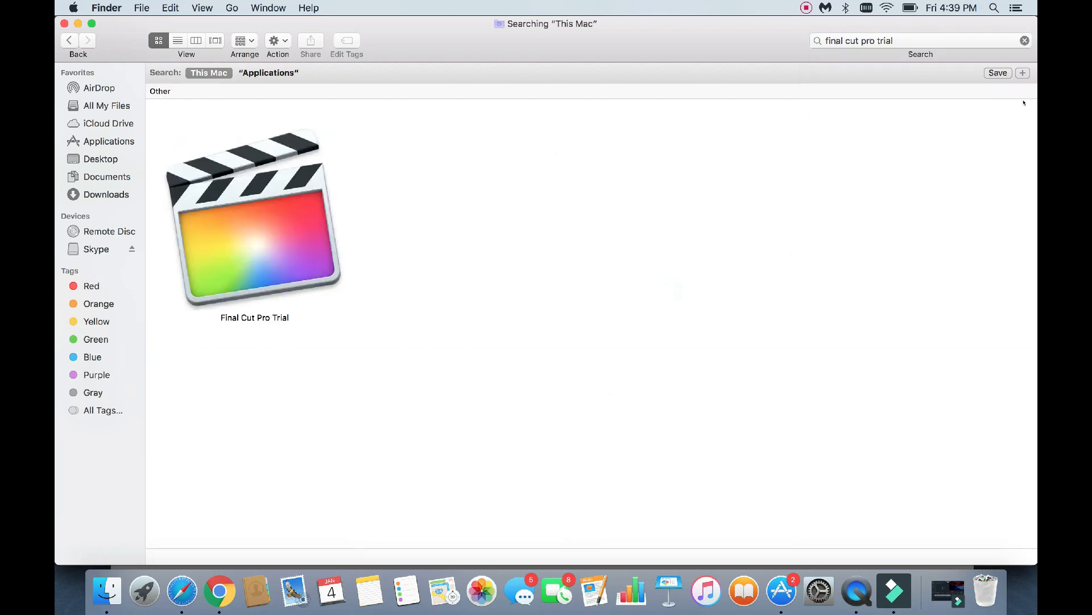
Add a 'System files are included' rule to the Final Cut Pro search and review the results.
left_click(1022, 73)
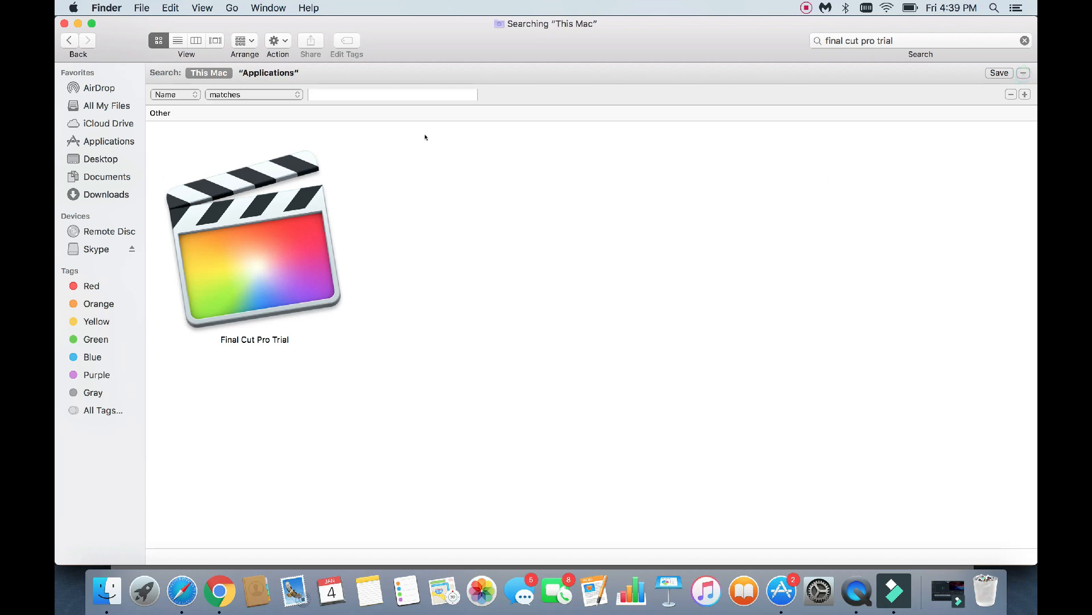
left_click(173, 95)
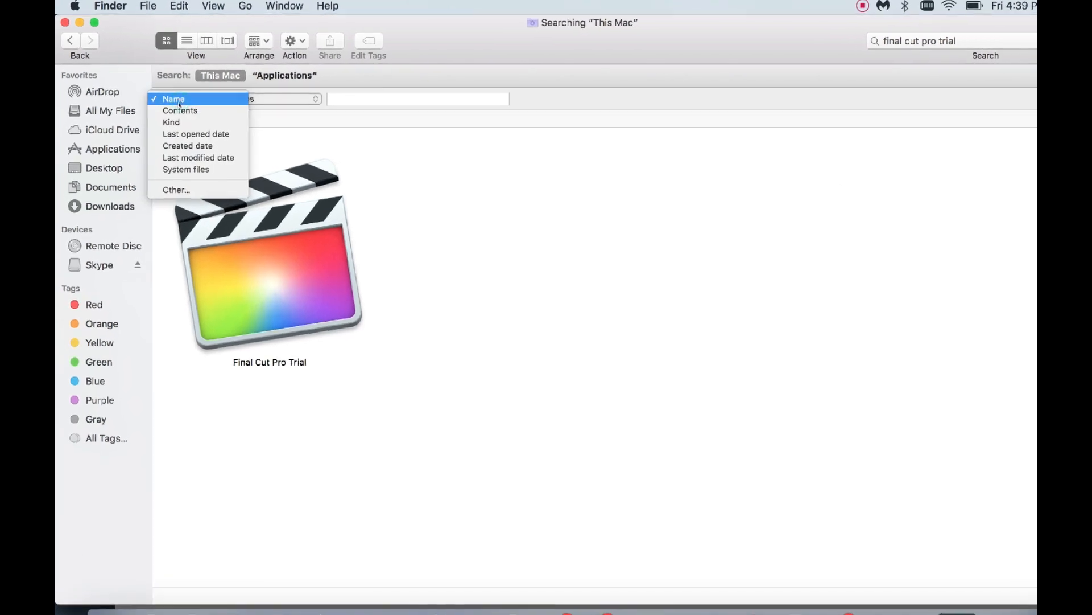
left_click(186, 169)
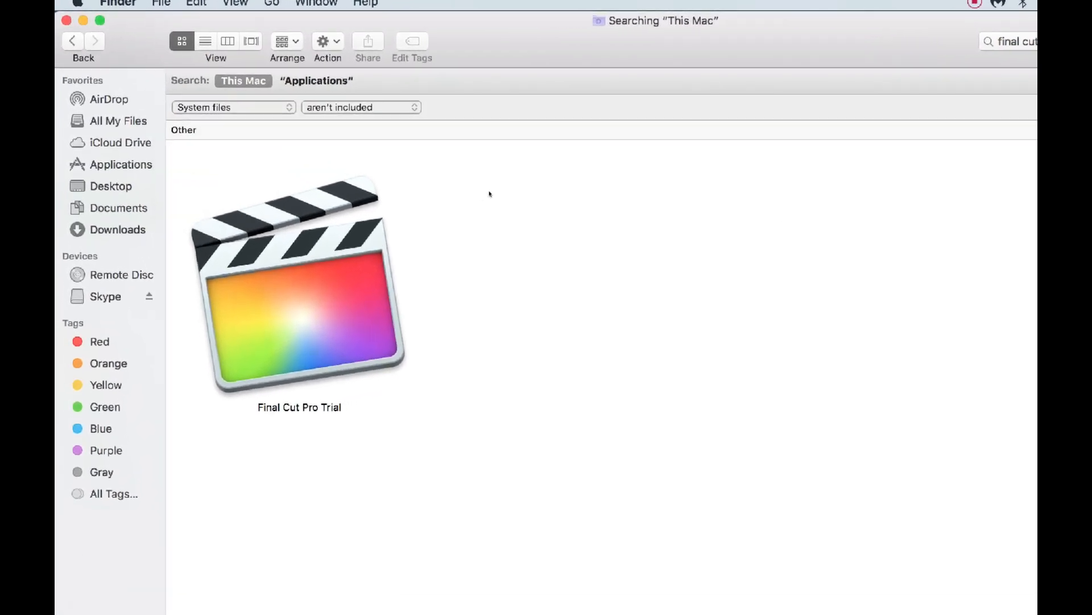
left_click(361, 107)
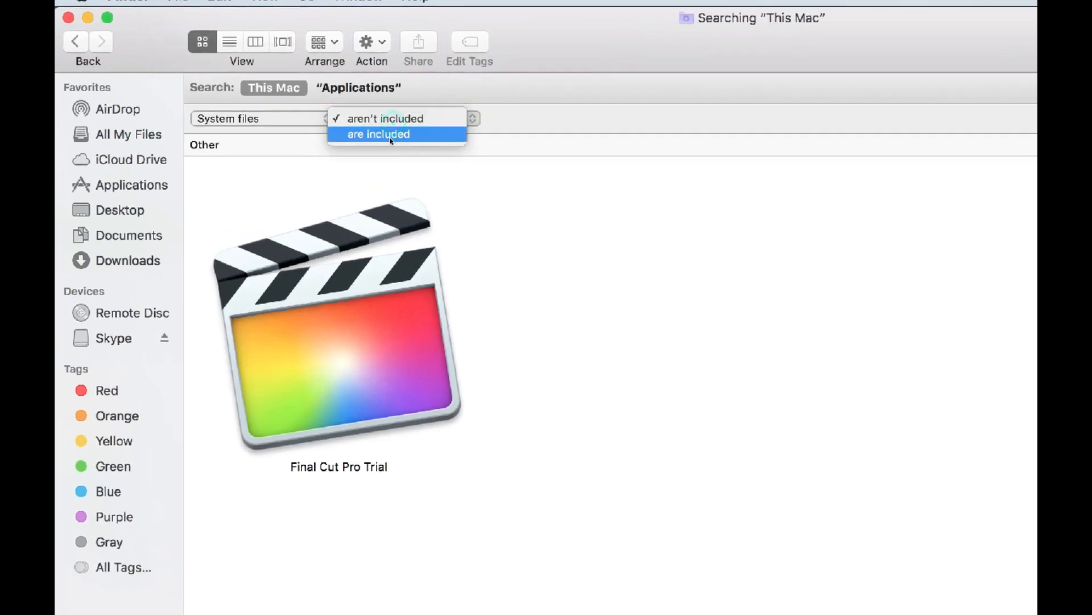
left_click(378, 134)
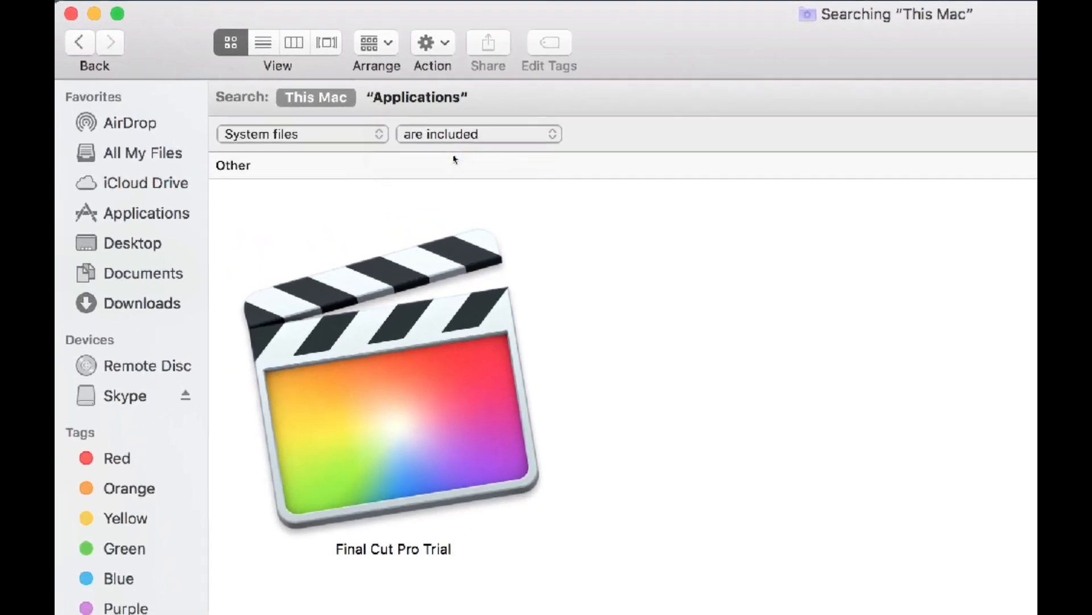
scroll("down", 3)
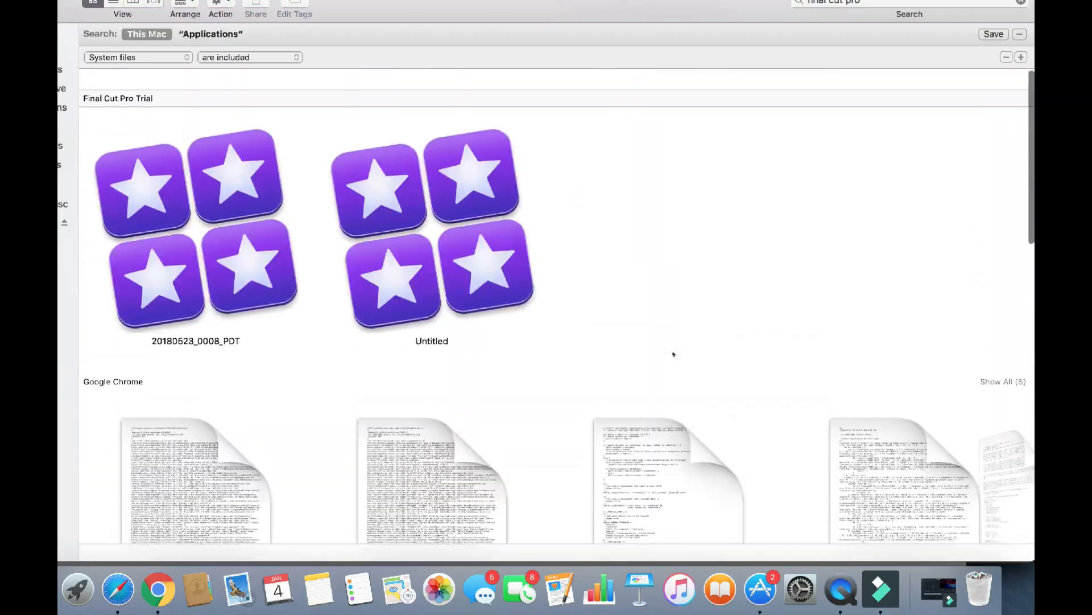
Select all Final Cut Pro results and move them to Trash, authorising with the admin password.
left_click(225, 10)
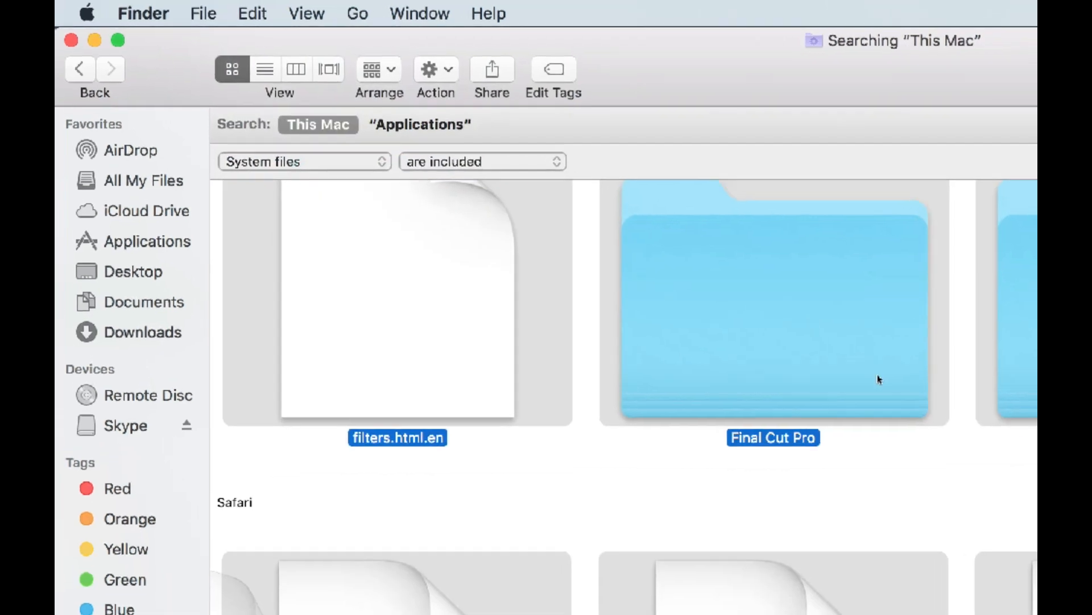
right_click(637, 166)
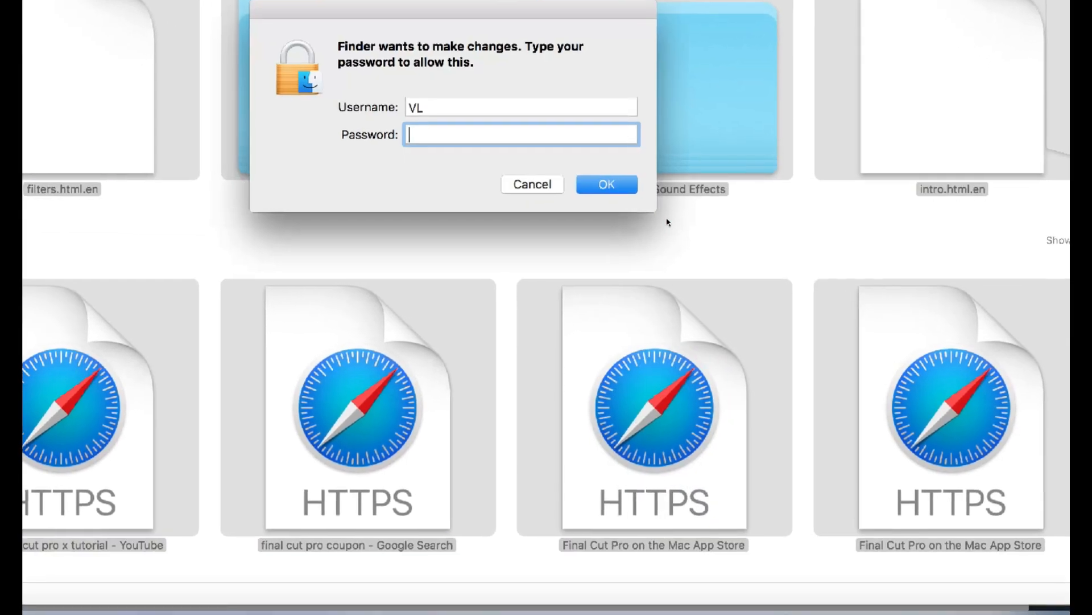
type("••••")
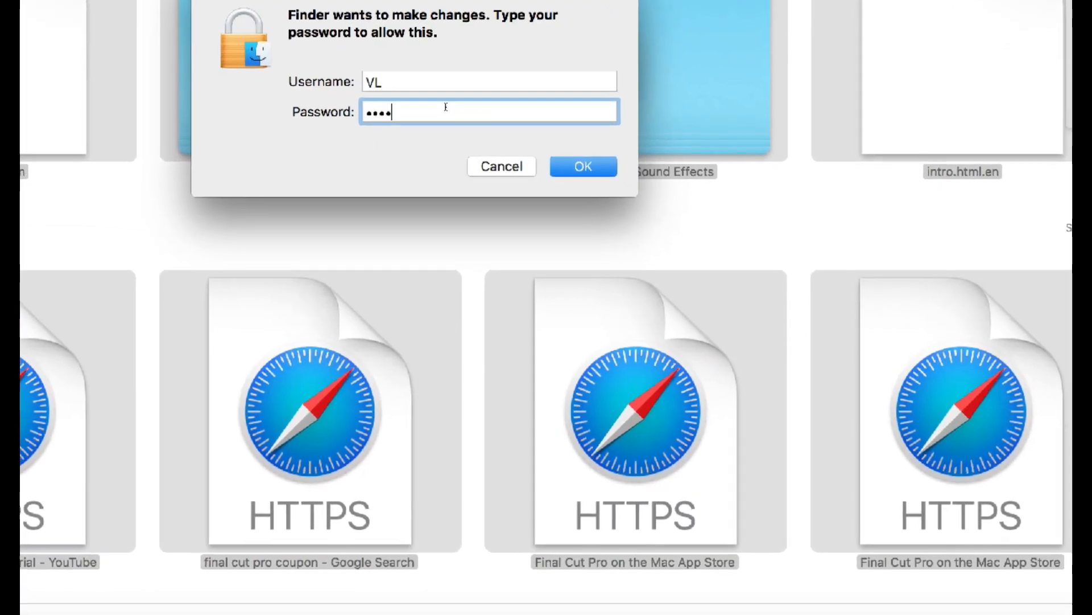
left_click(584, 166)
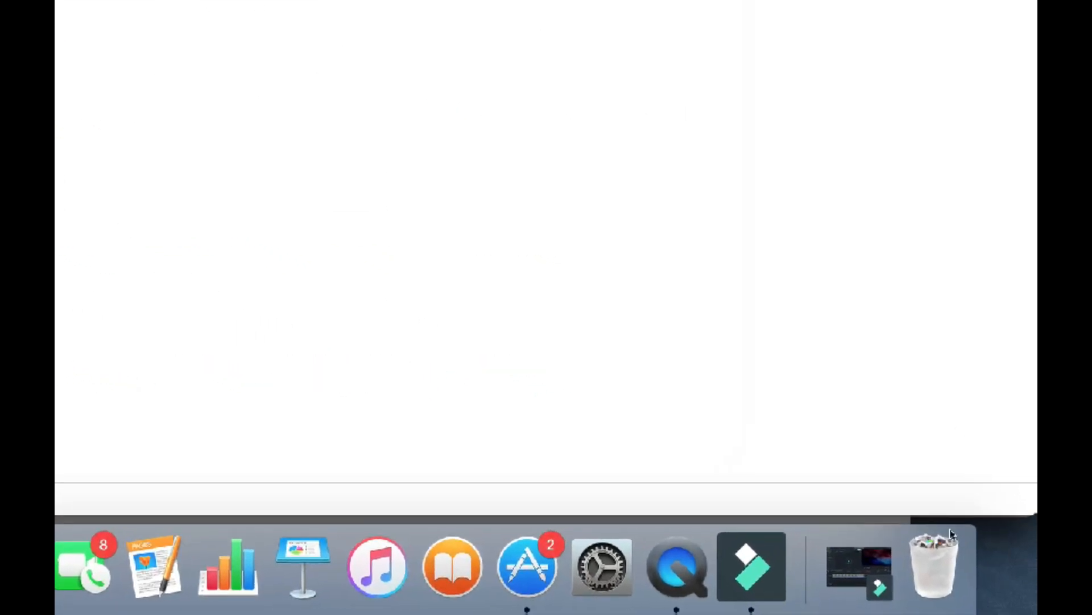
Empty the Trash from the Dock to permanently delete the Final Cut Pro Trial files.
right_click(934, 572)
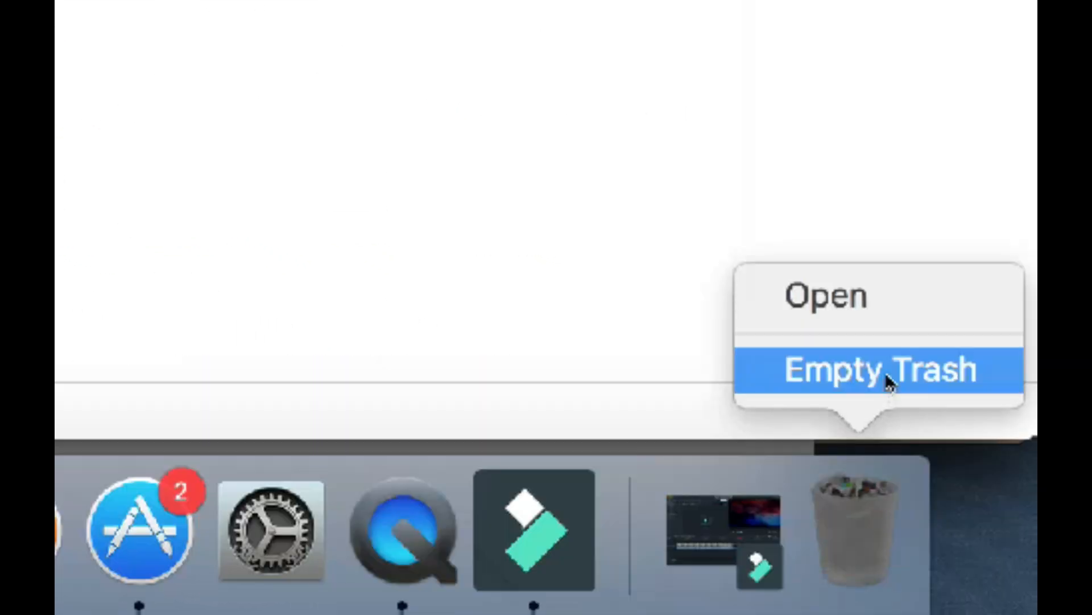
left_click(882, 371)
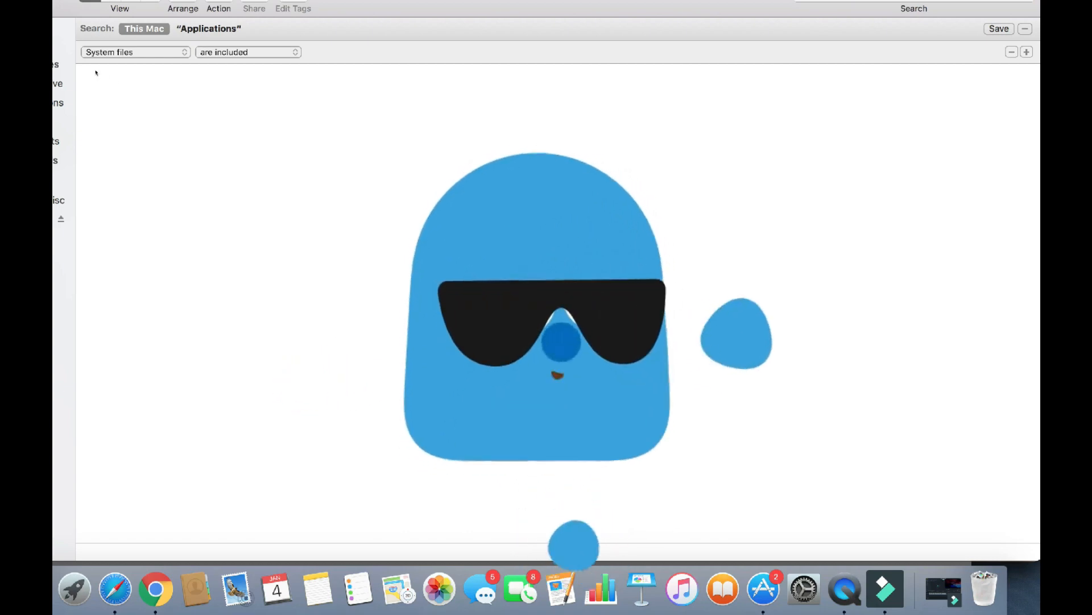